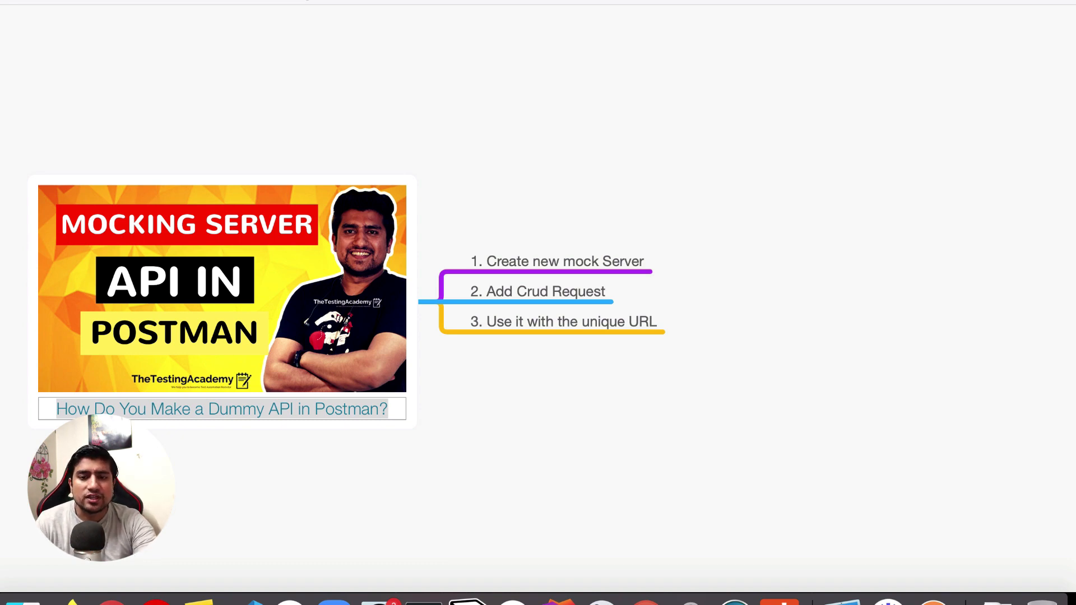
mouse_move(940, 576)
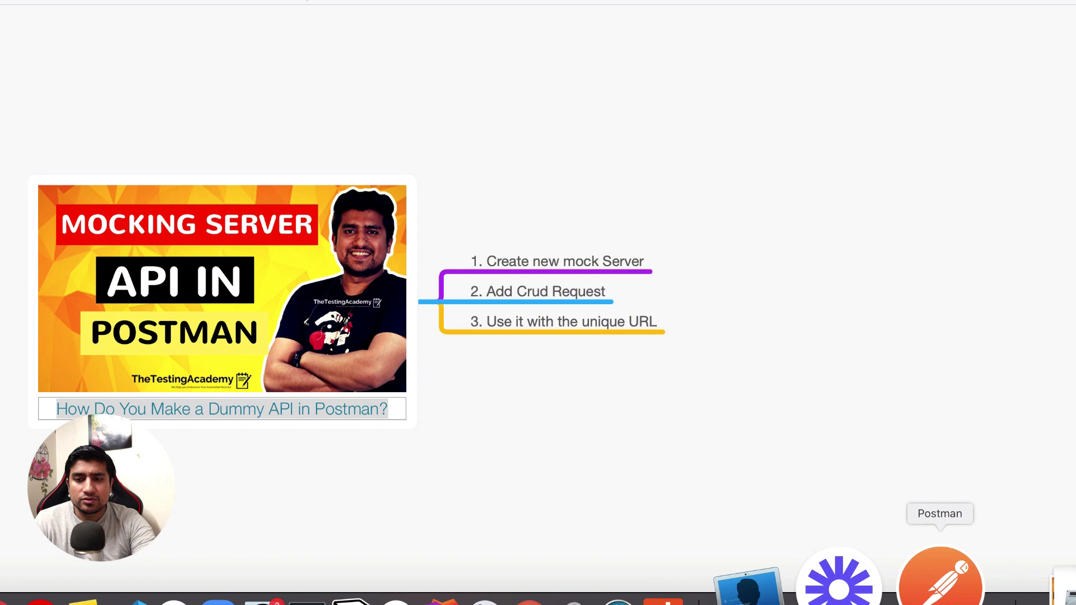
- Launch Postman from the macOS dock
left_click(940, 573)
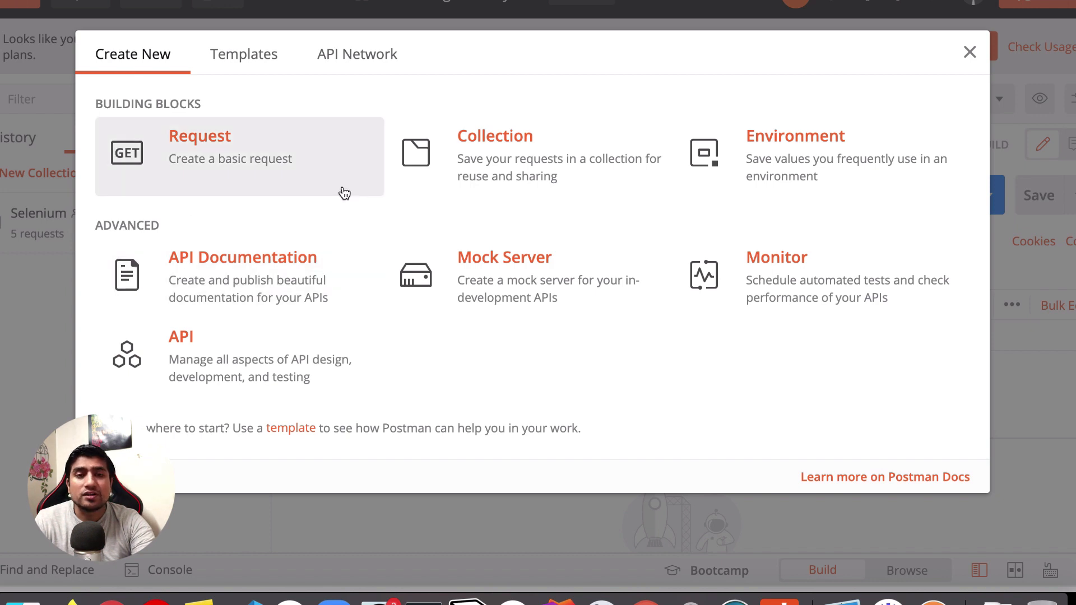
mouse_move(218, 222)
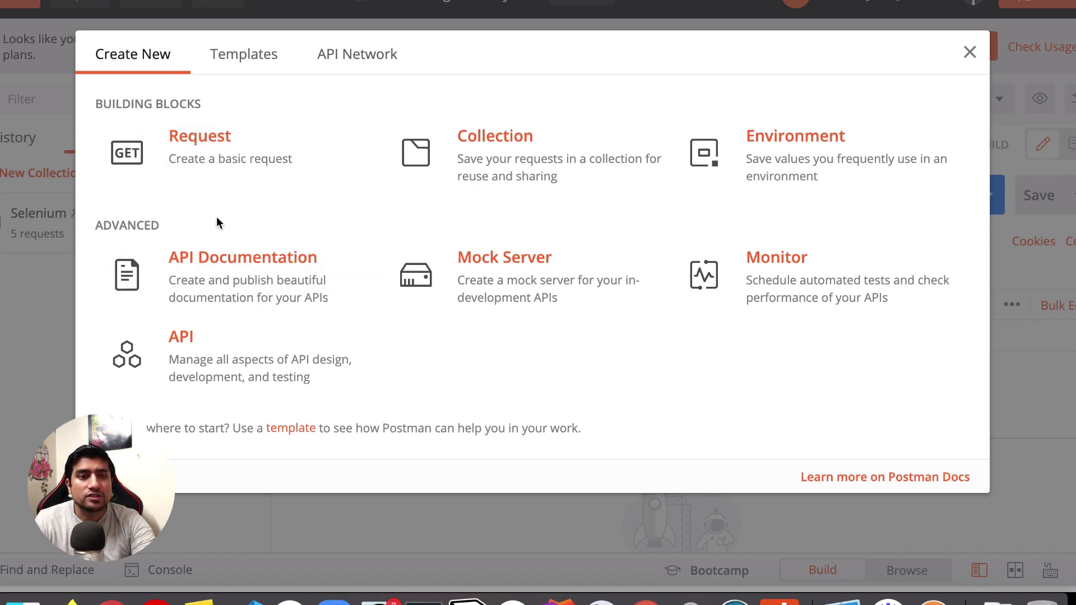
mouse_move(505, 278)
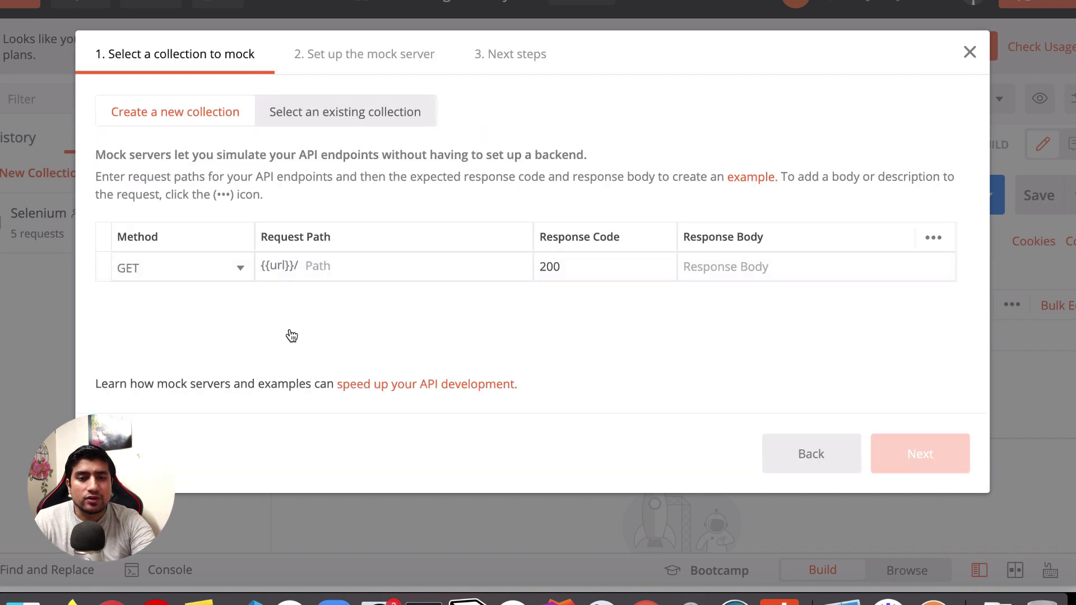
mouse_move(950, 281)
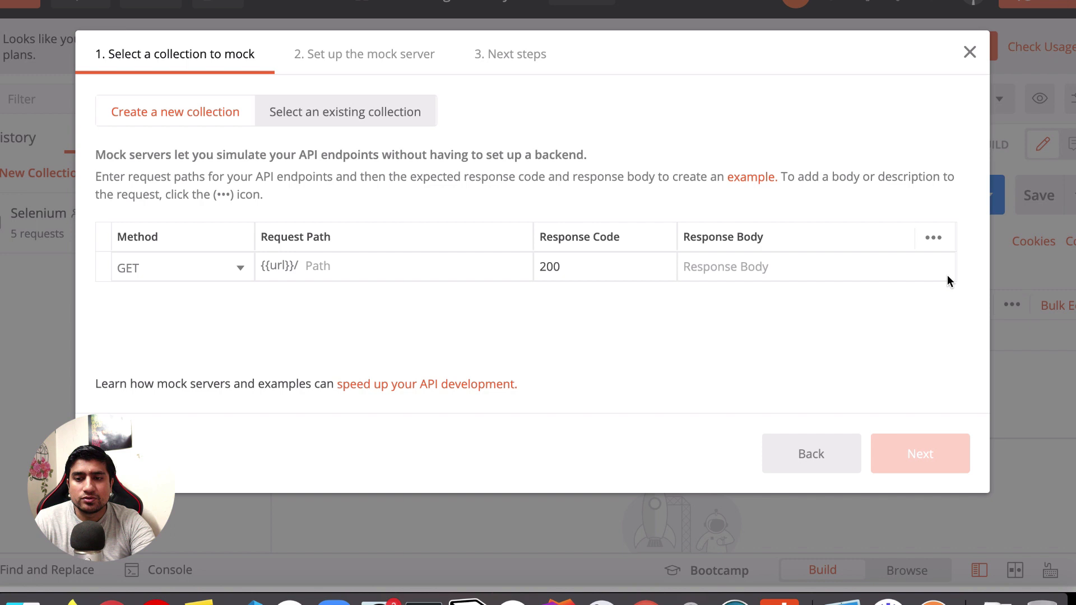
mouse_move(443, 320)
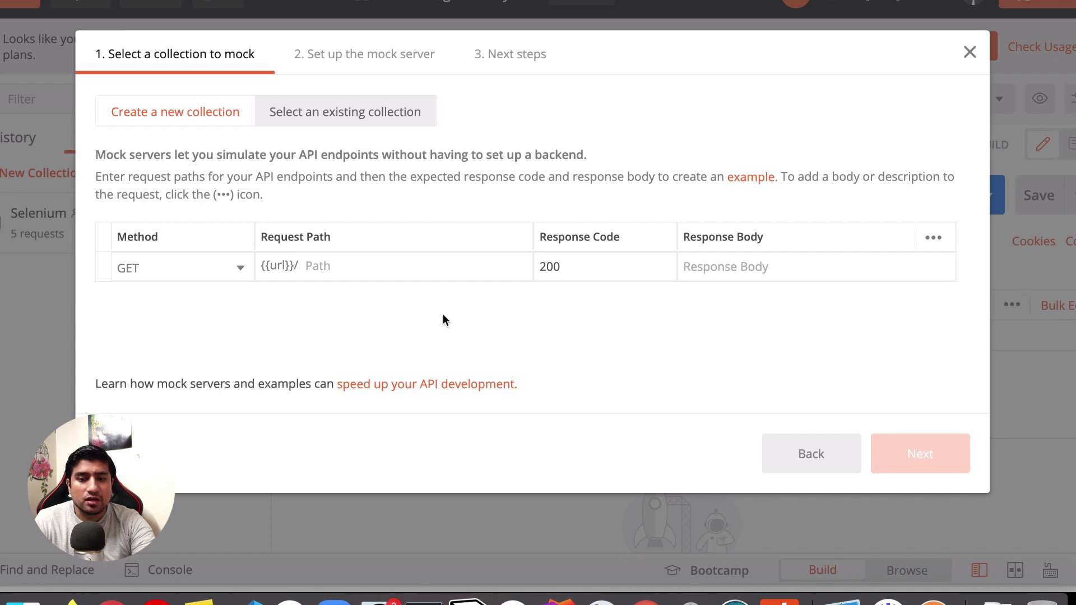
mouse_move(304, 276)
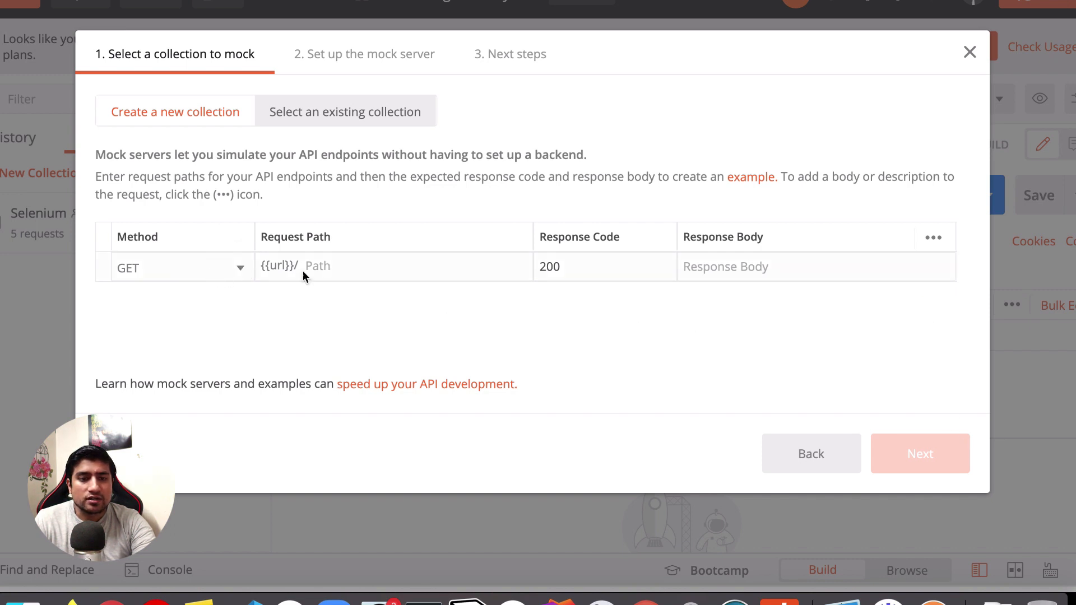
- Give the first mock request path 1 and body {"name": "pramod", "id": "1"}
left_click(377, 266)
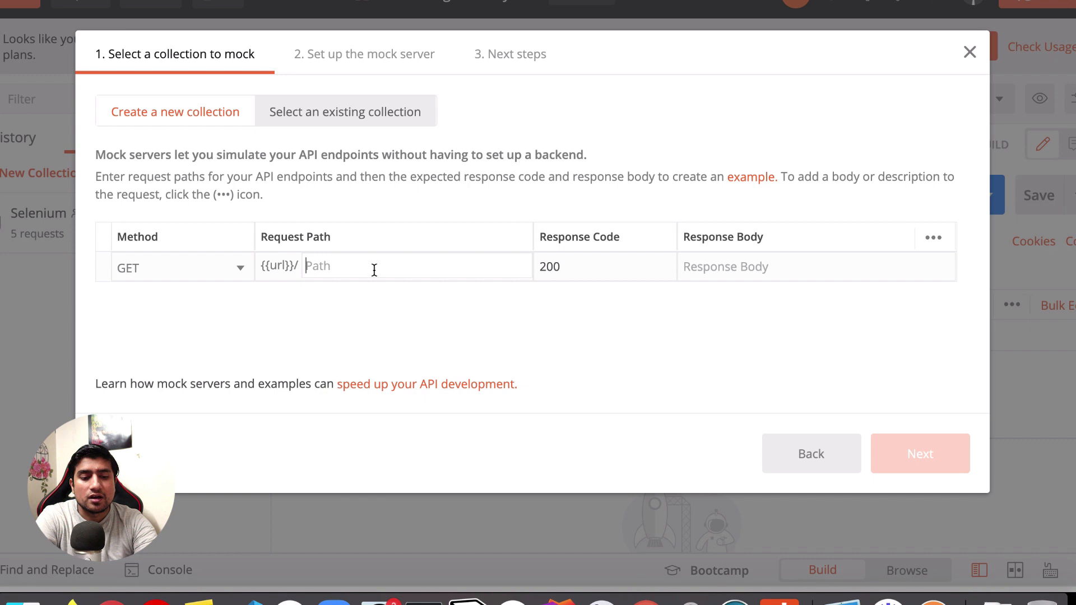
type("1")
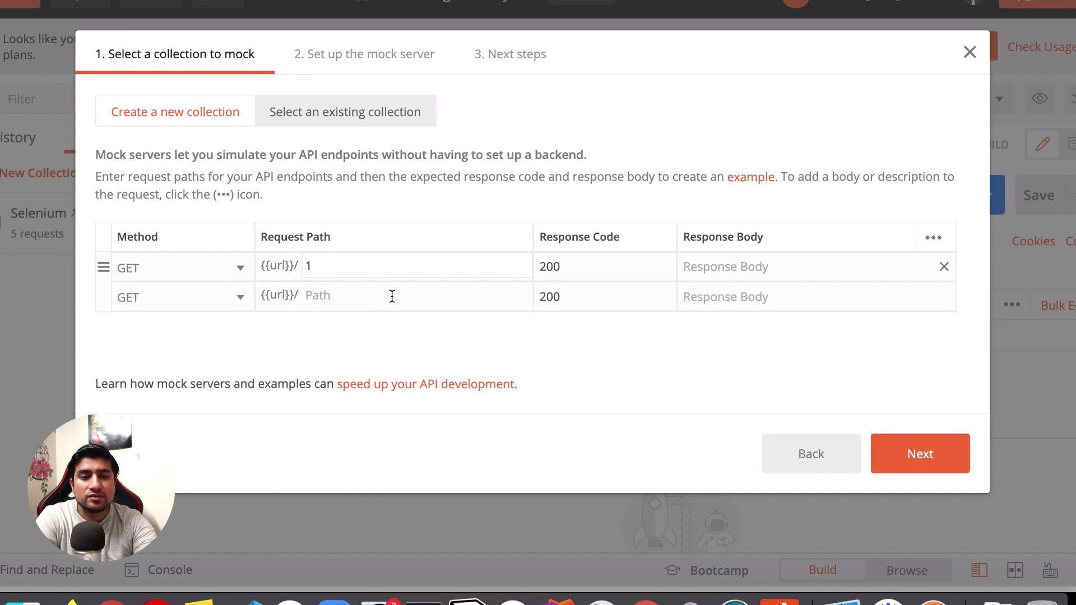
mouse_move(706, 266)
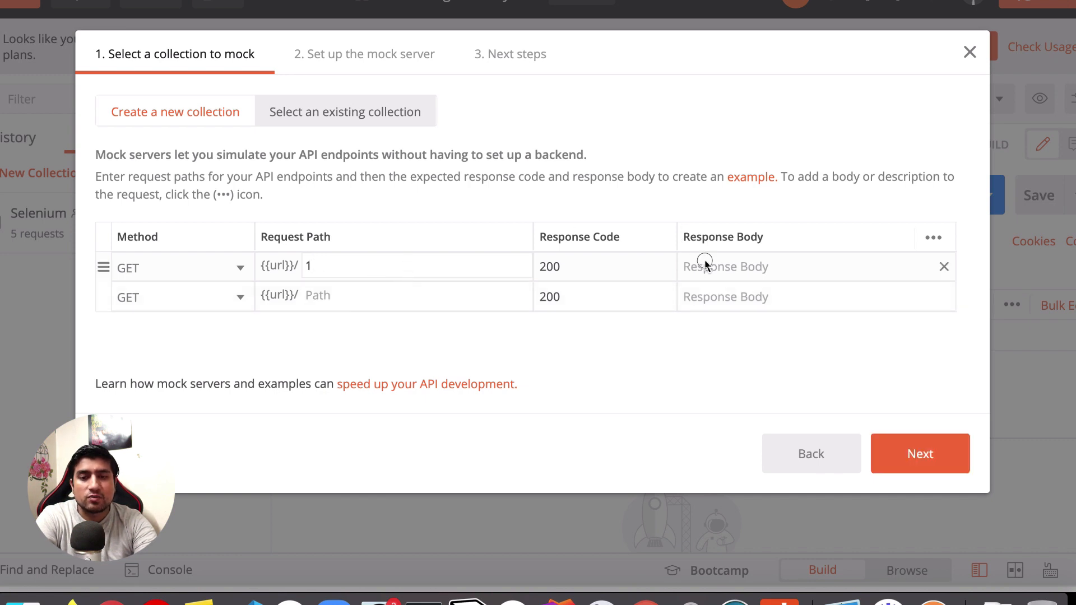
left_click(725, 267)
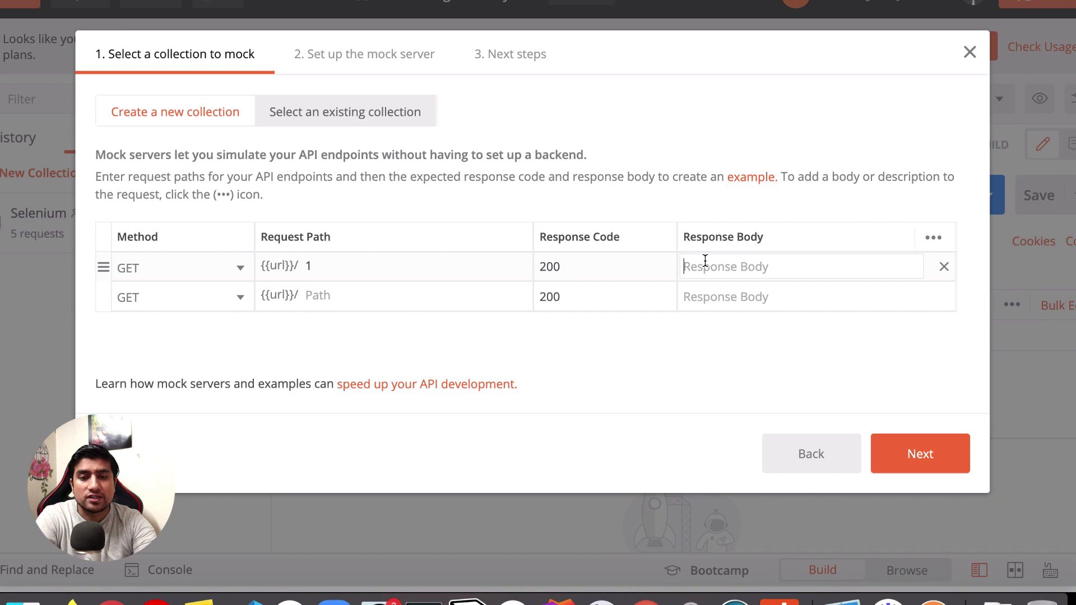
mouse_move(776, 266)
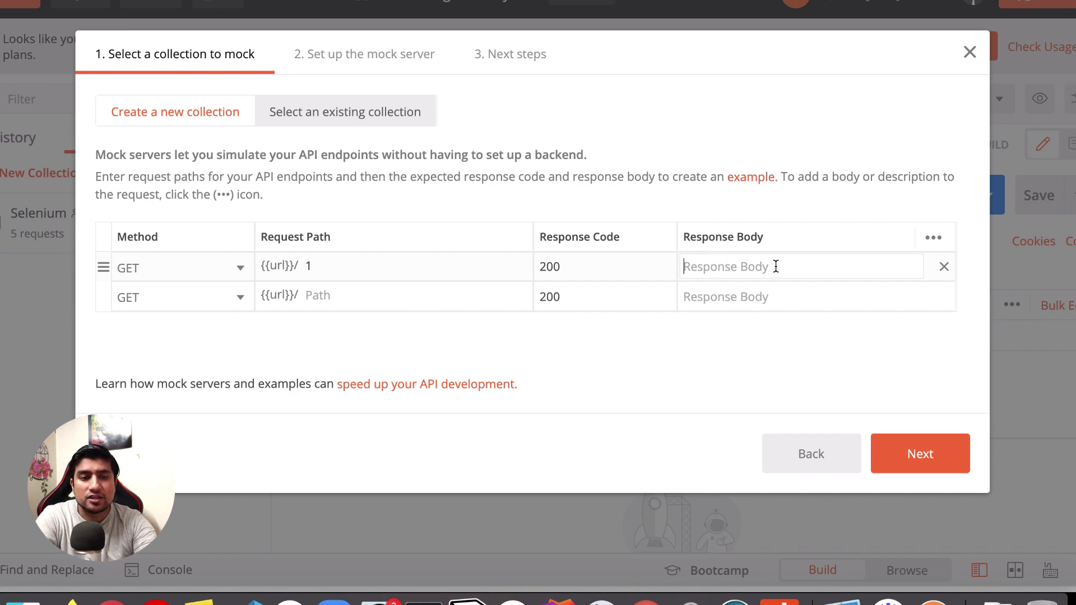
type("{")
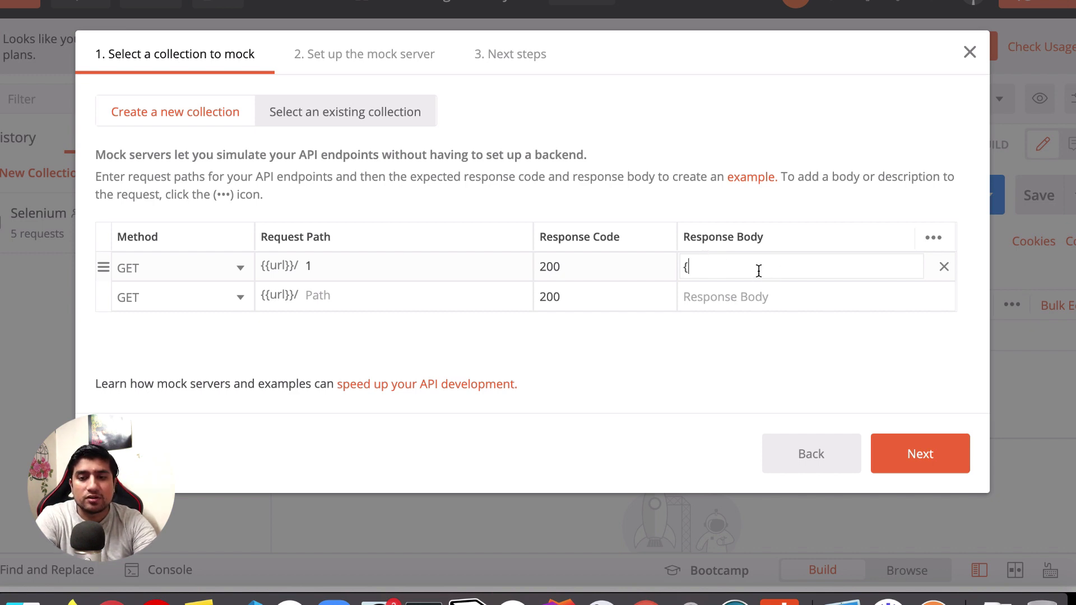
type("}")
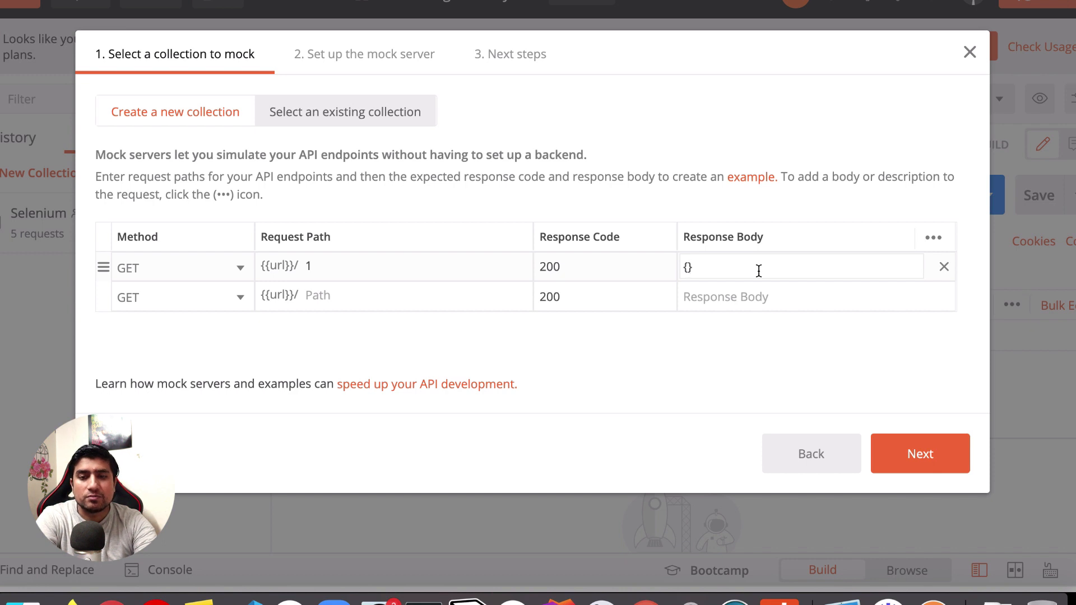
type("\"nam\"")
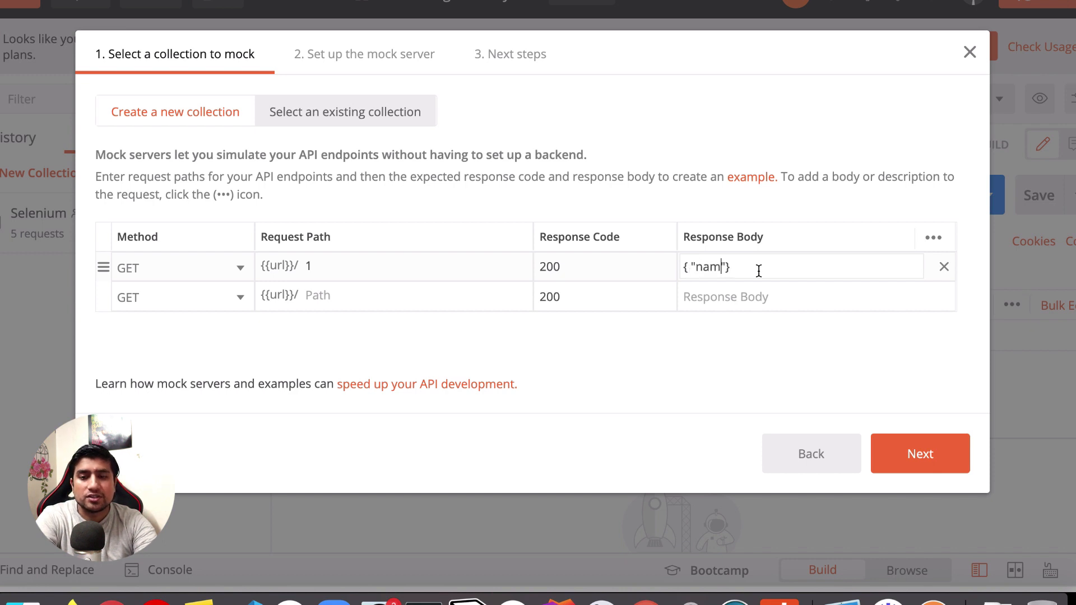
type("e\" : \"")
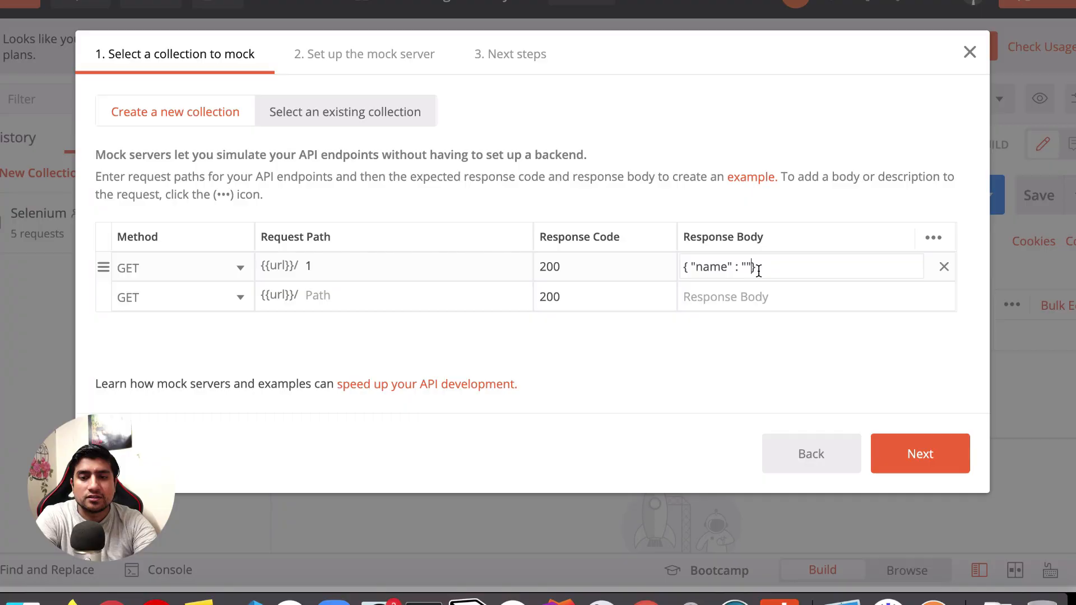
type("pramod")
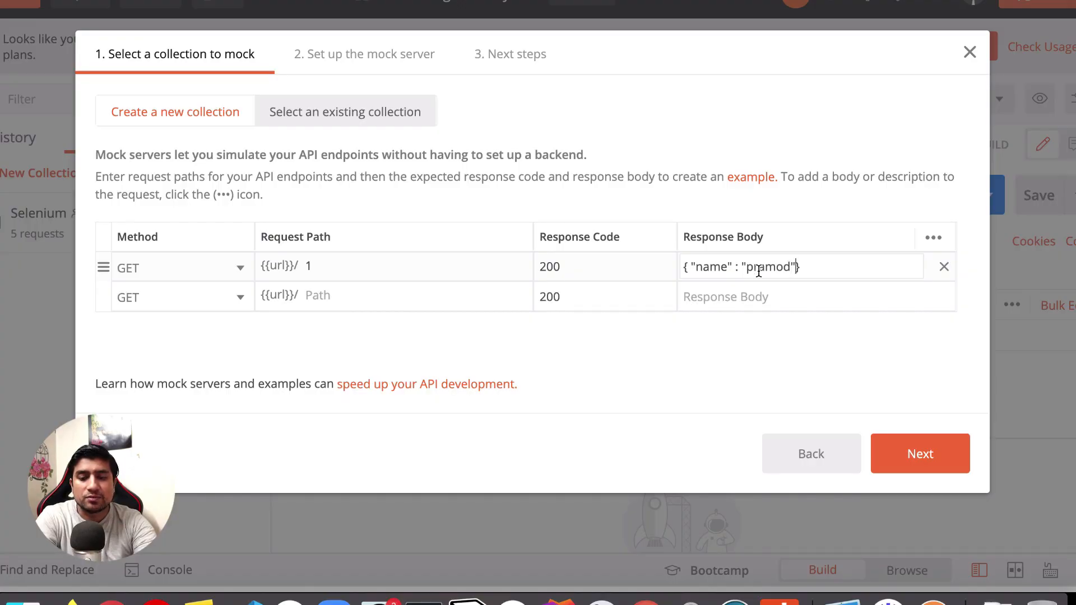
type(",")
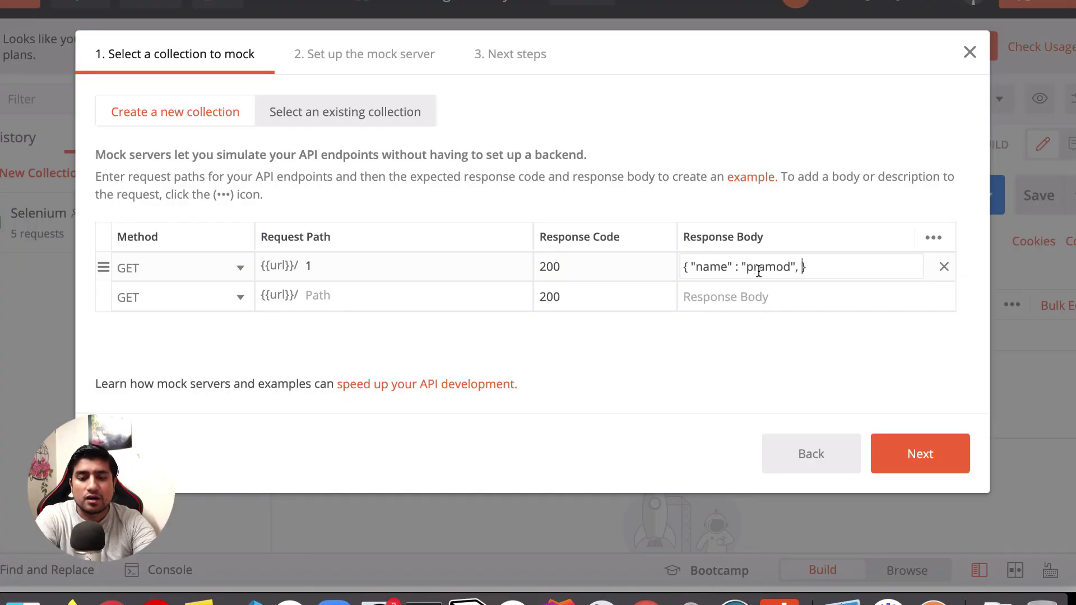
type("\"\"")
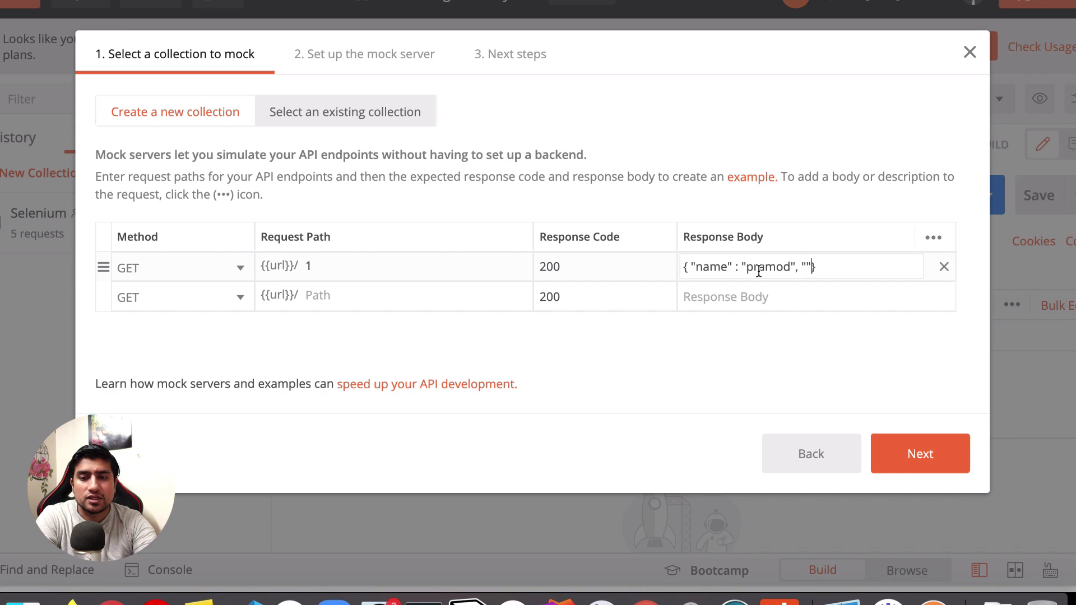
type("\"id\" :")
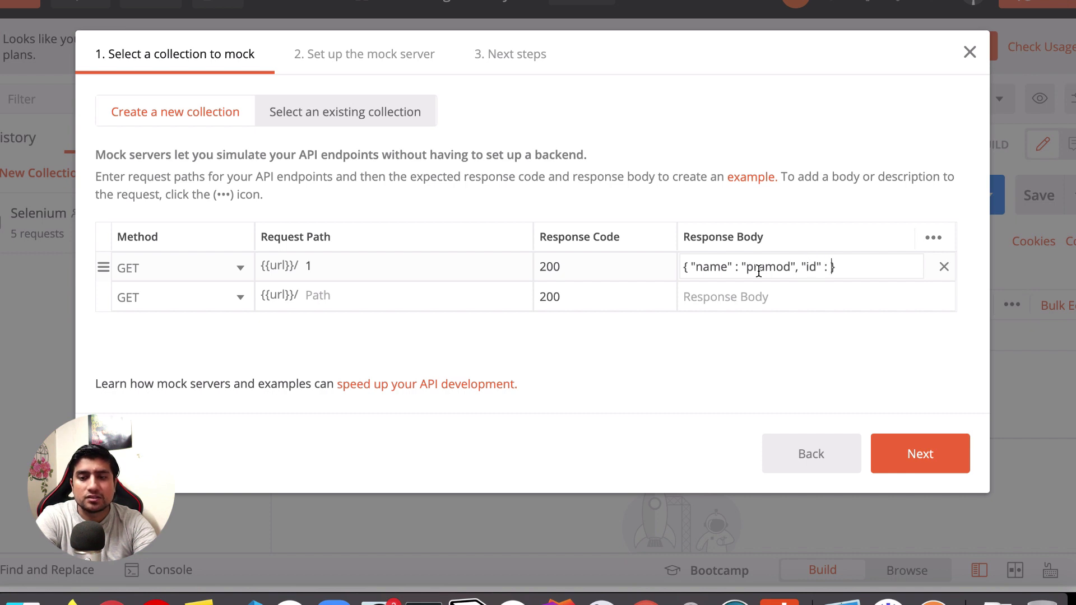
type("\"1\"")
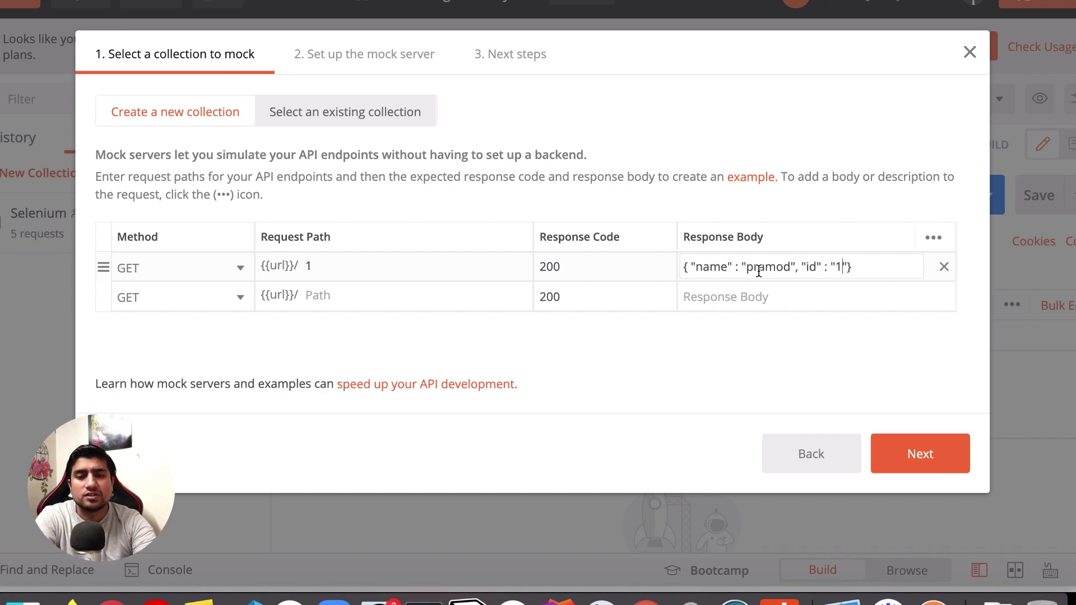
- Make the second mock request a POST with path add
left_click(789, 296)
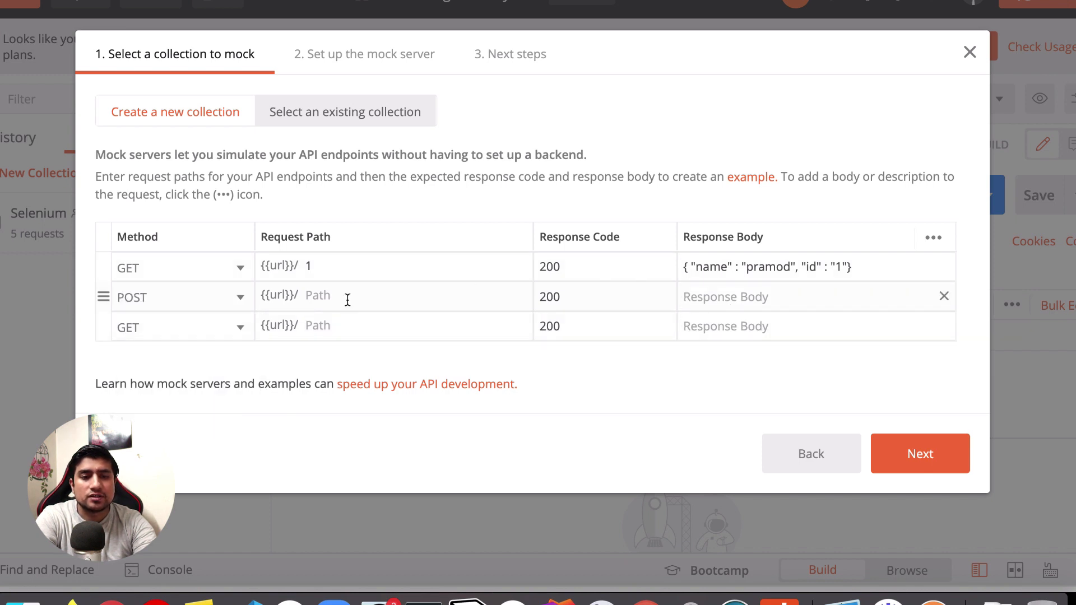
type("pos")
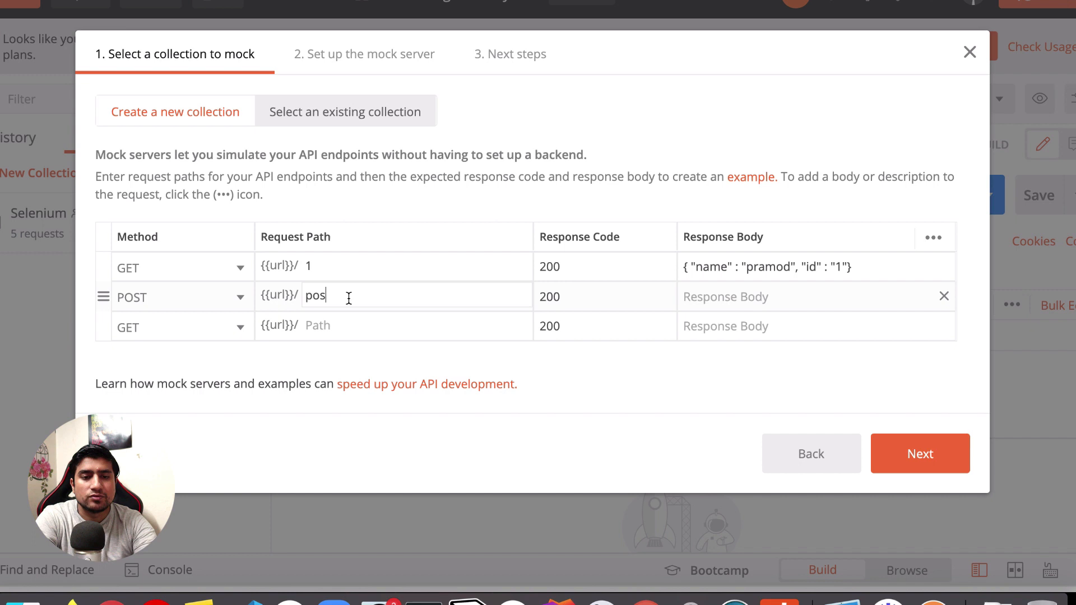
type("student")
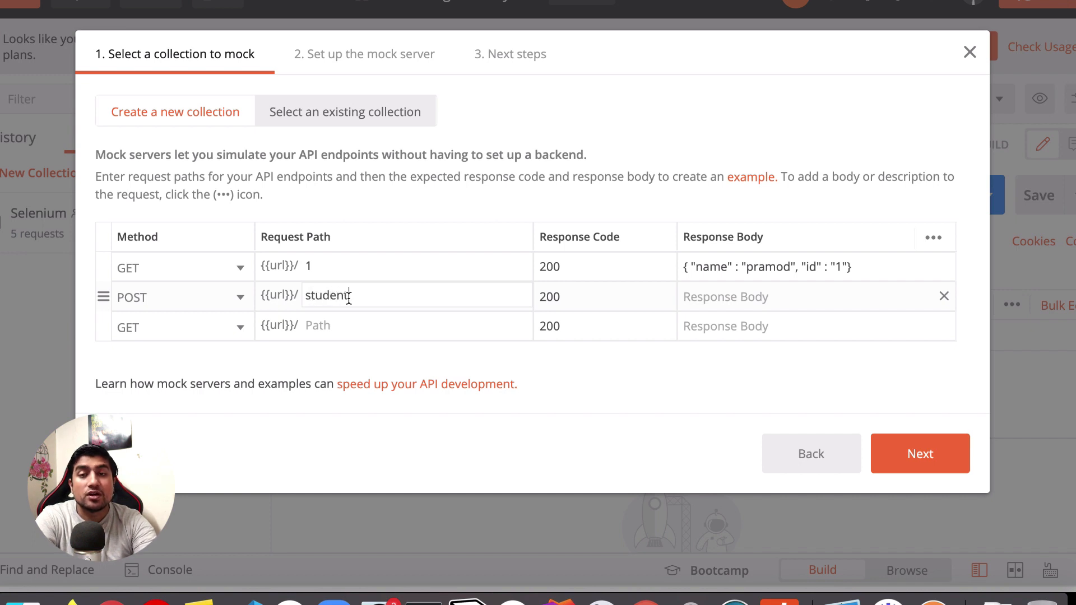
mouse_move(339, 354)
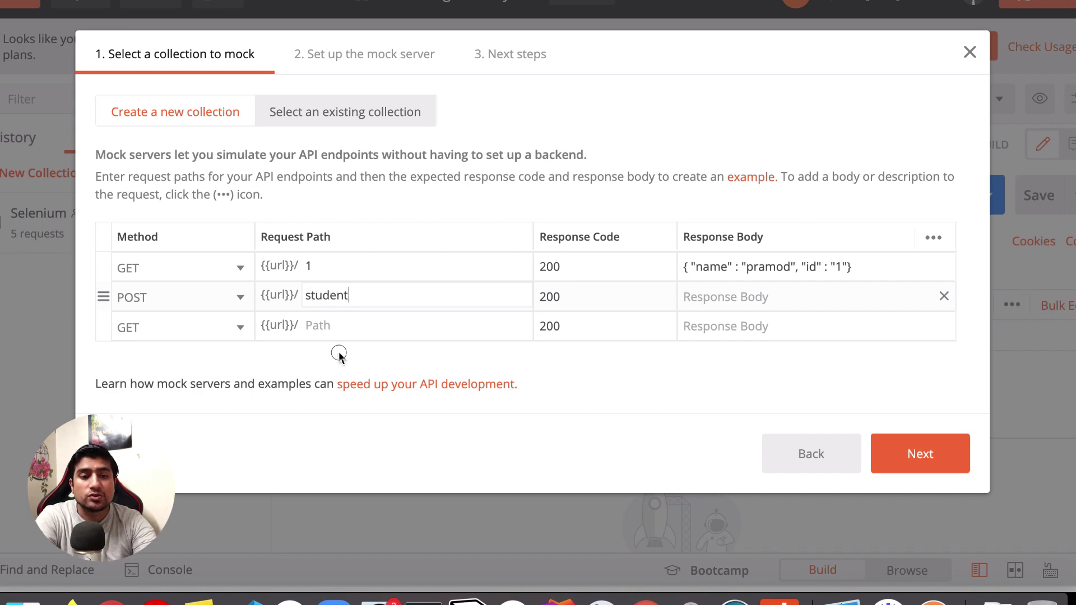
double_click(327, 295)
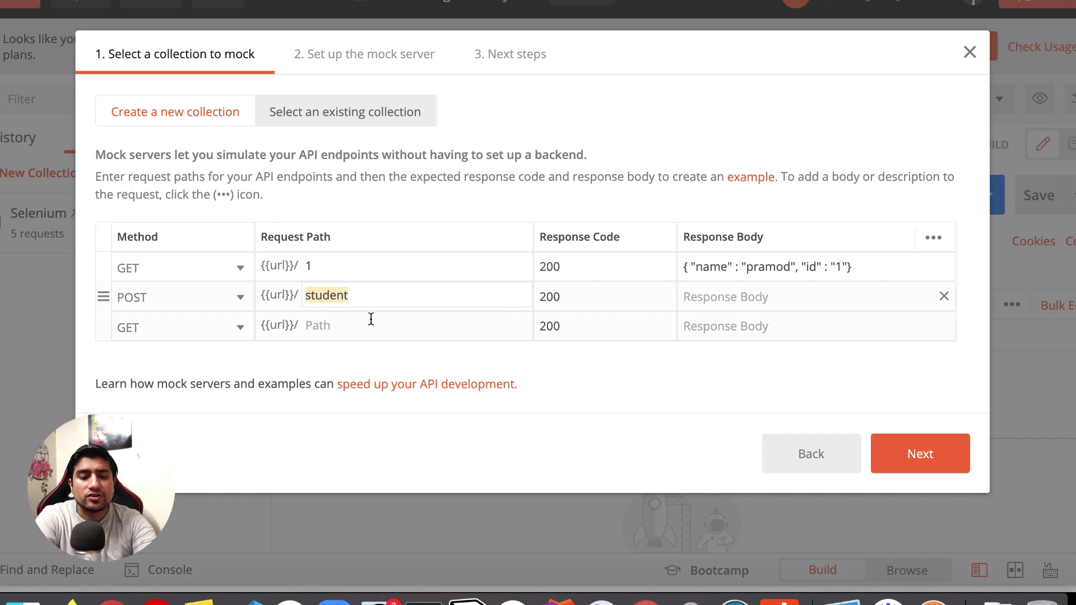
type("add")
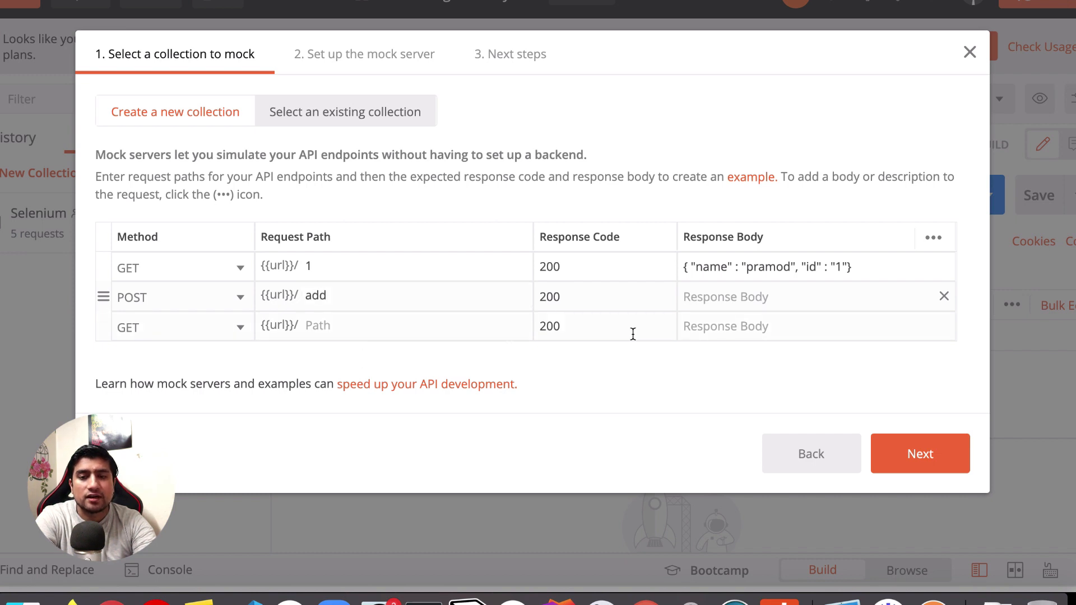
- Enter the POST response body {"name": "Dutta", "id": "999"}
type("{\"name")
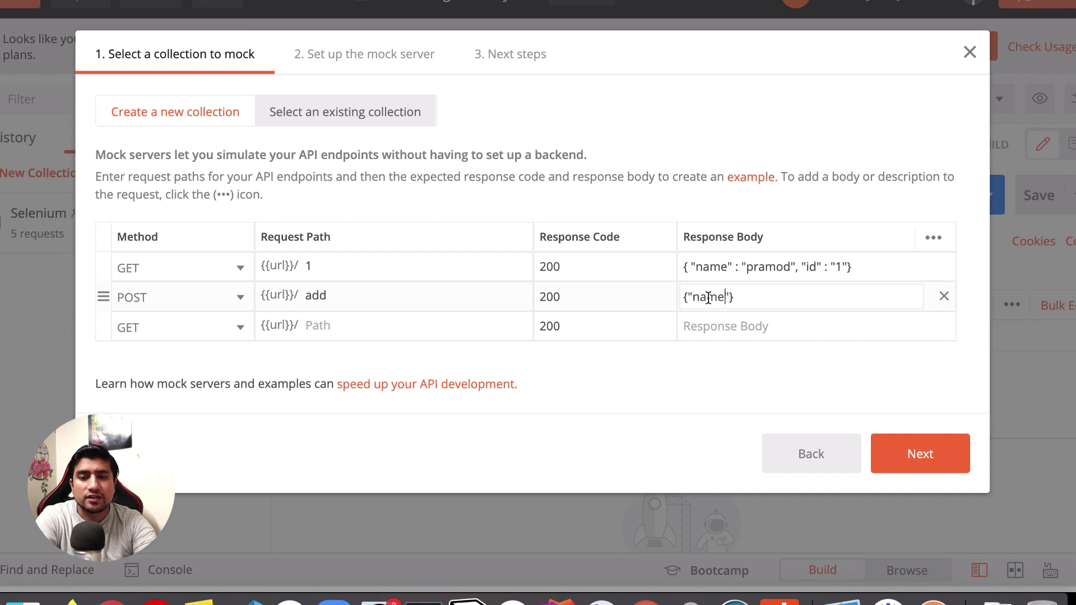
type(":")
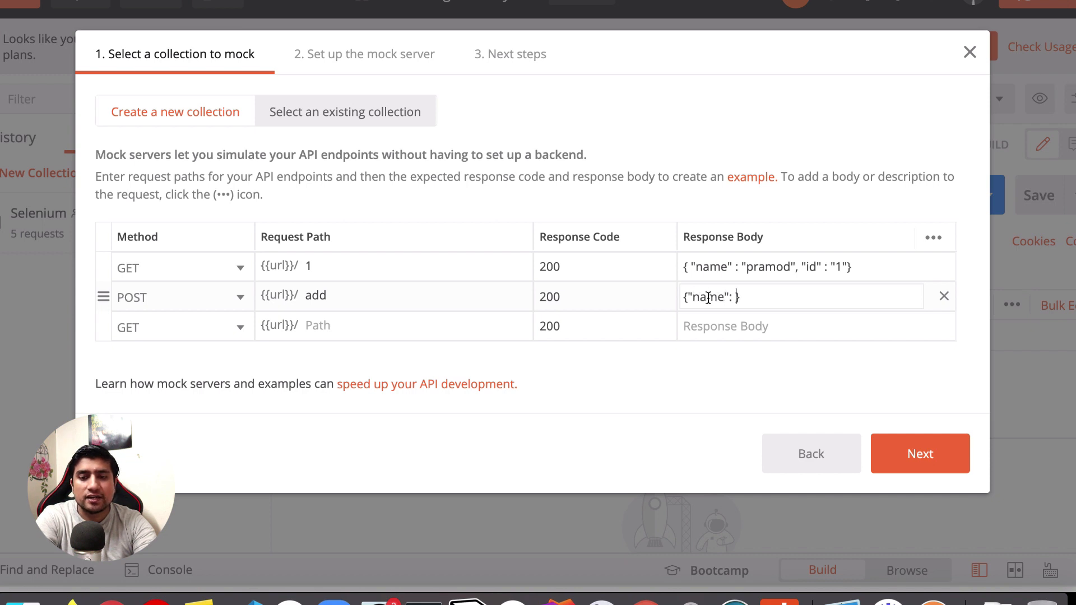
type("\"\"")
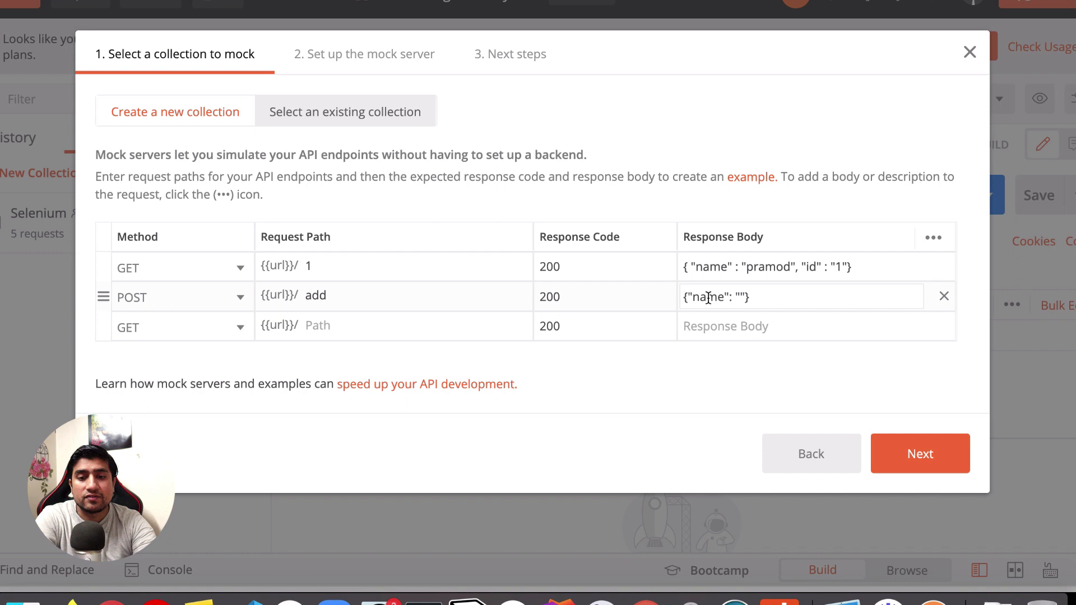
type("Du")
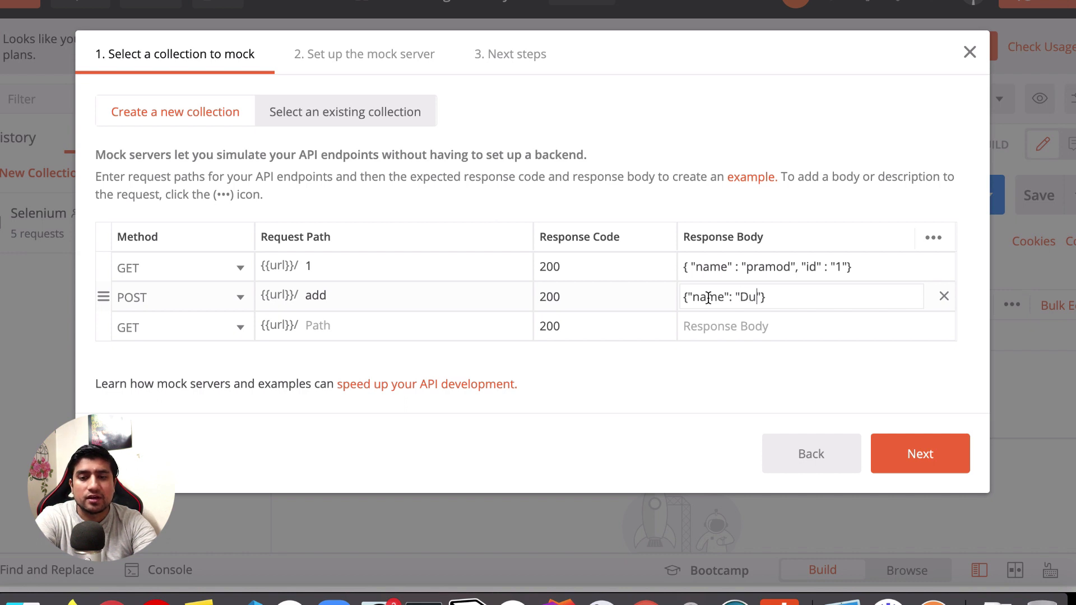
type("tta")
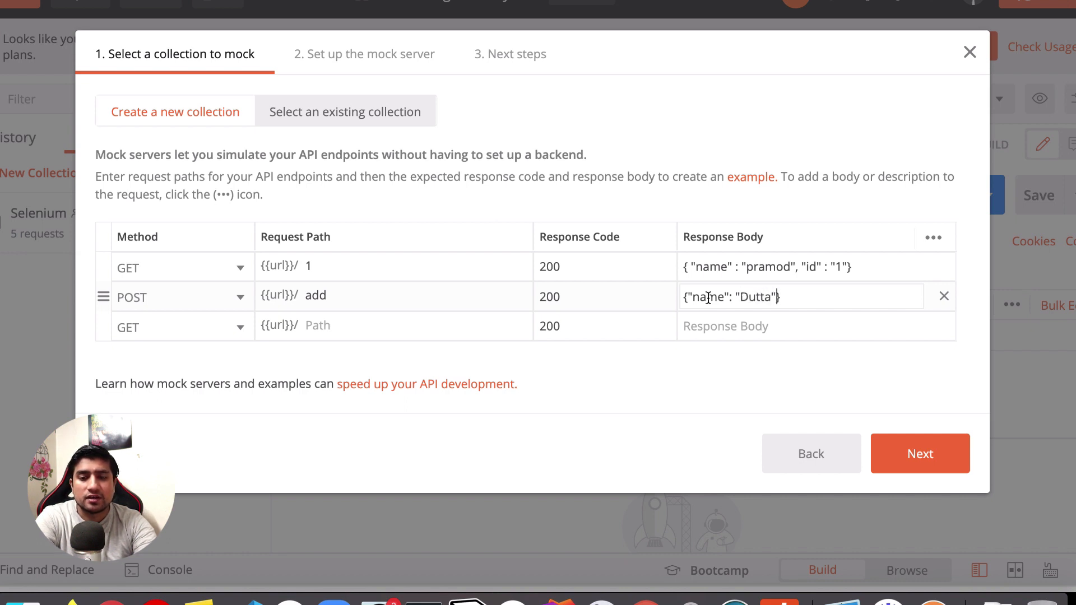
type(", \"\"")
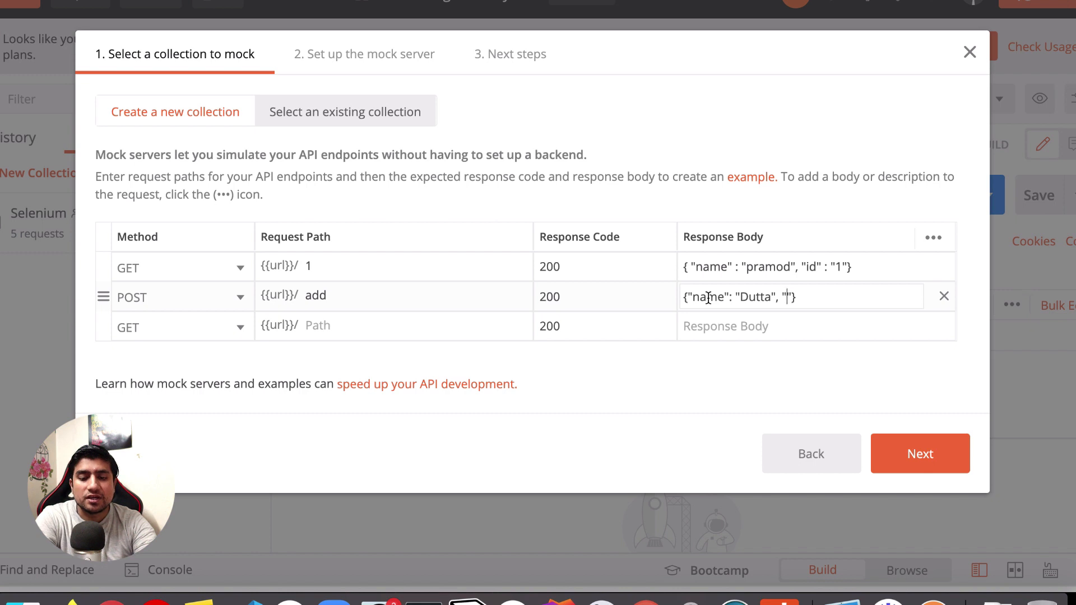
type("id\": \"")
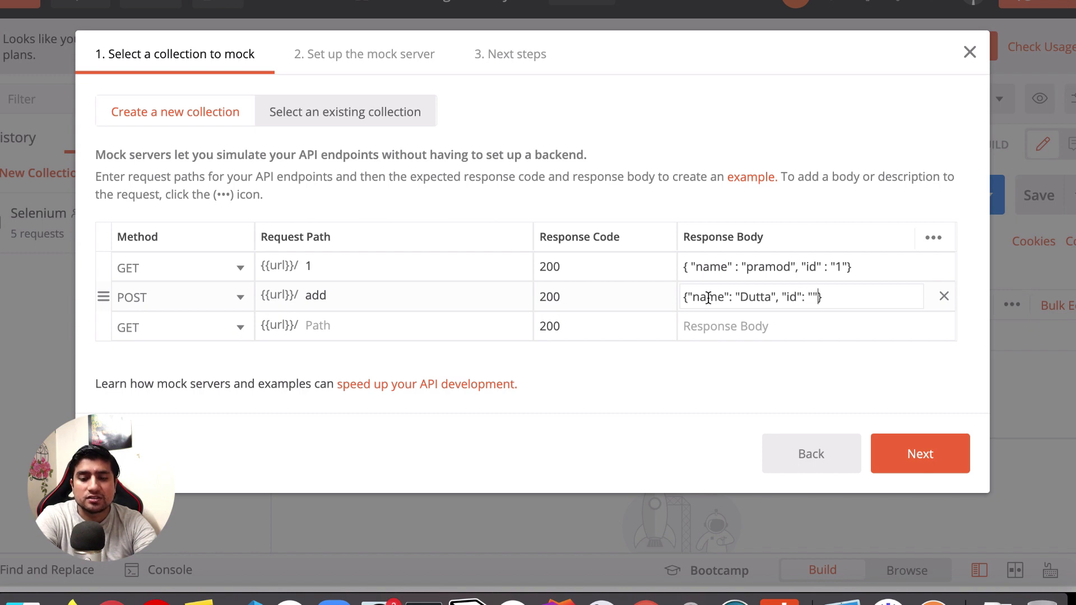
type("999")
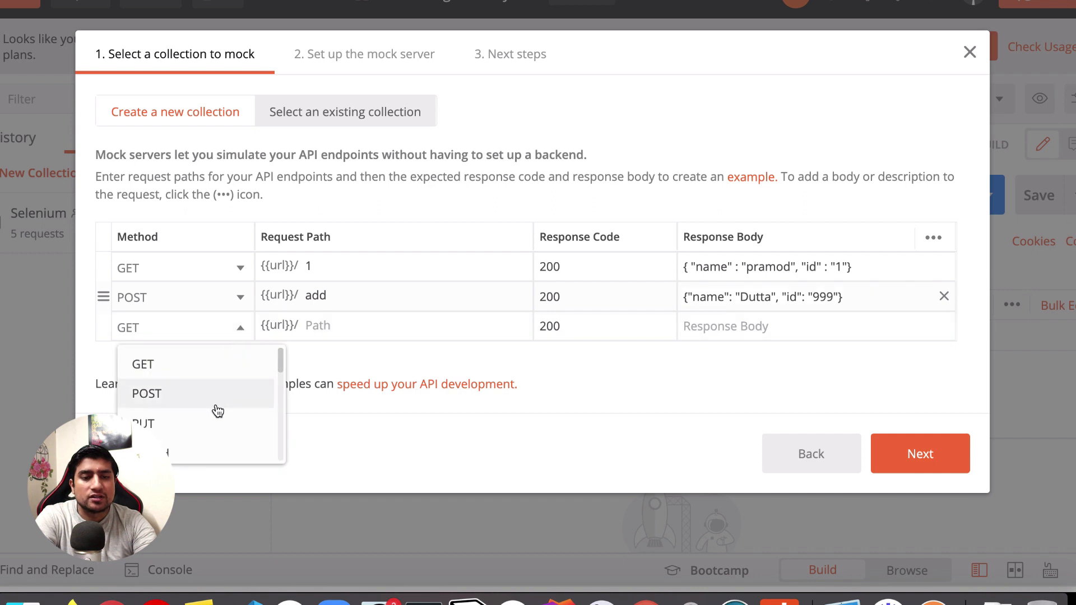
- Make the third mock request PUT add/1 returning name Lucku and id 1
left_click(146, 393)
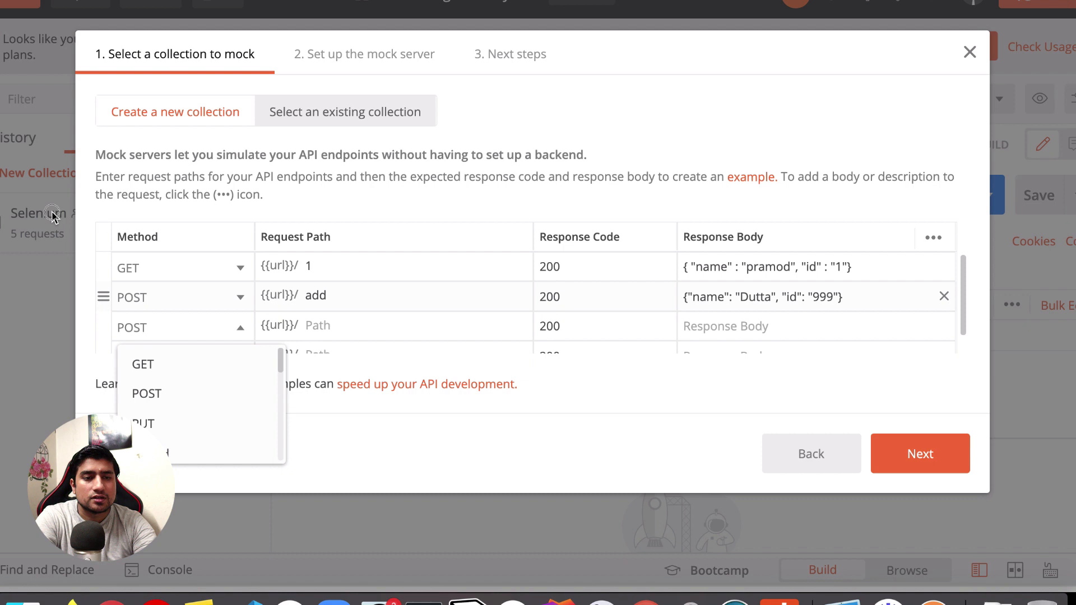
mouse_move(33, 317)
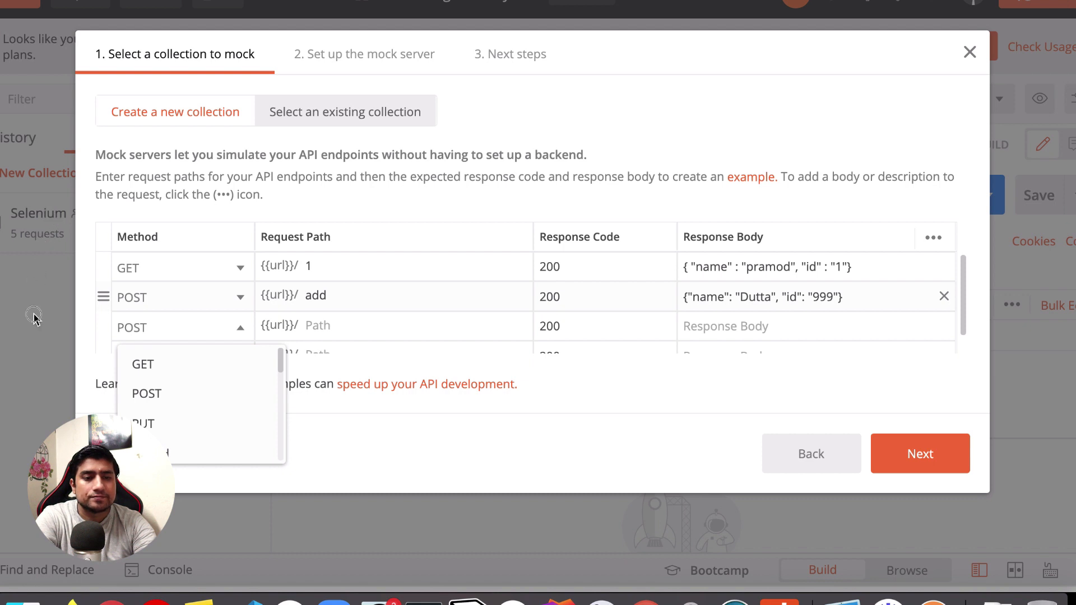
left_click(142, 424)
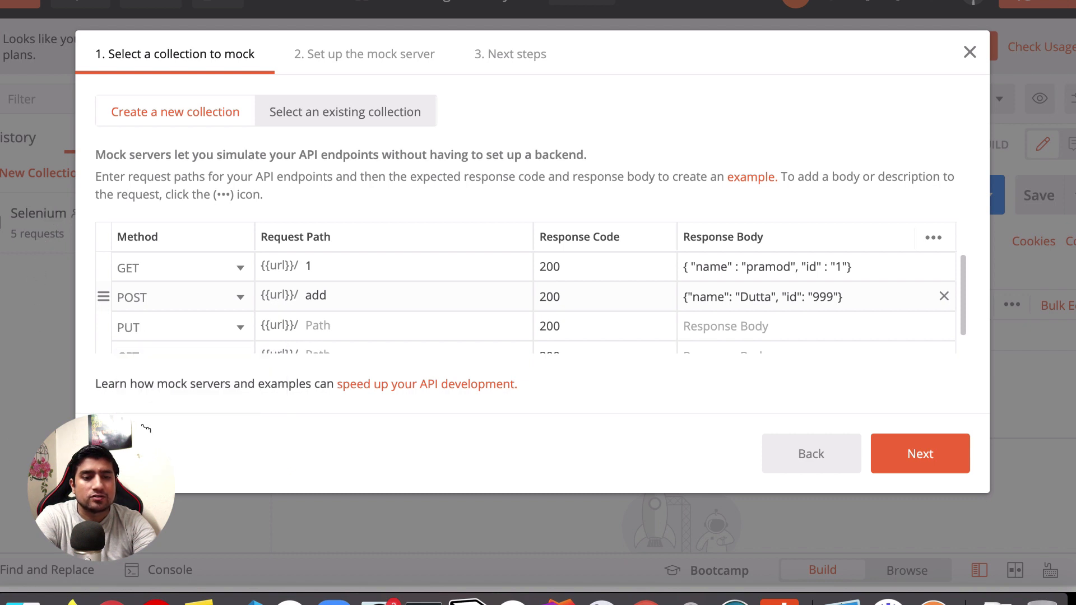
scroll("down", 3)
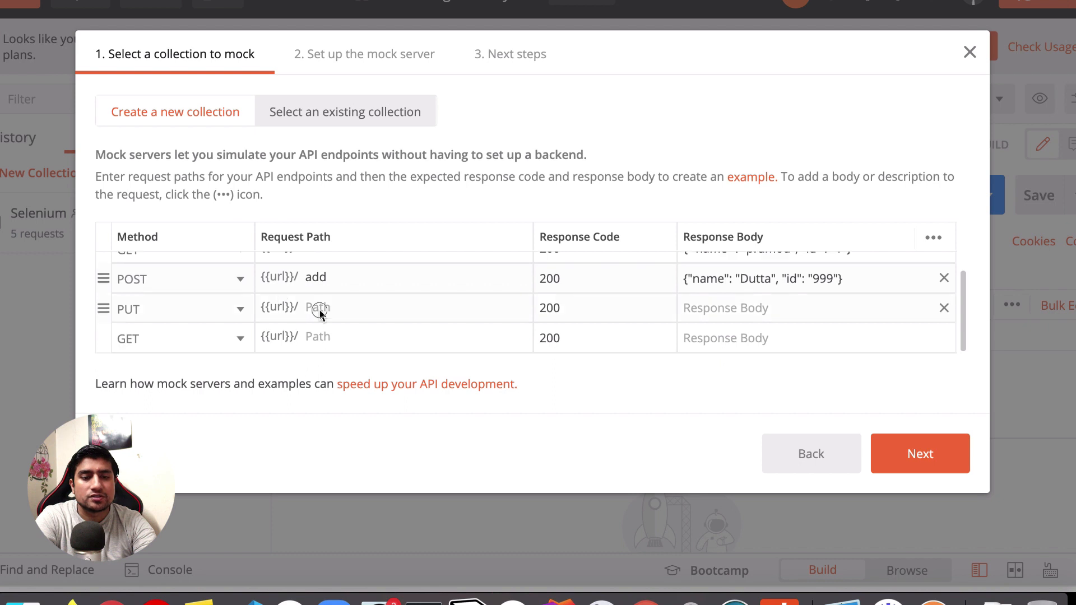
type("add/1")
type("{\"name")
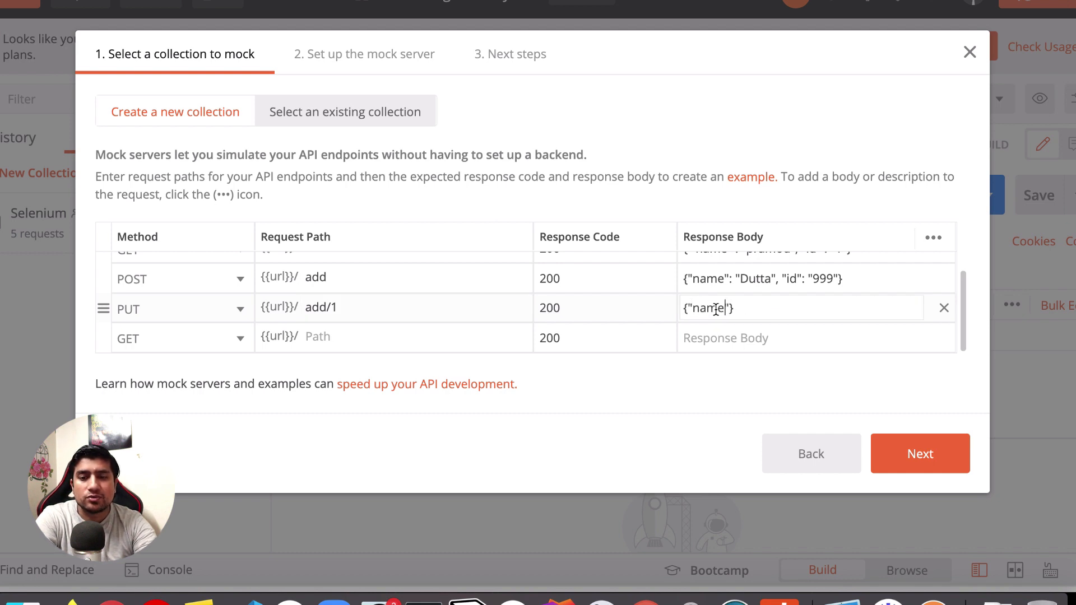
type(": \"\"")
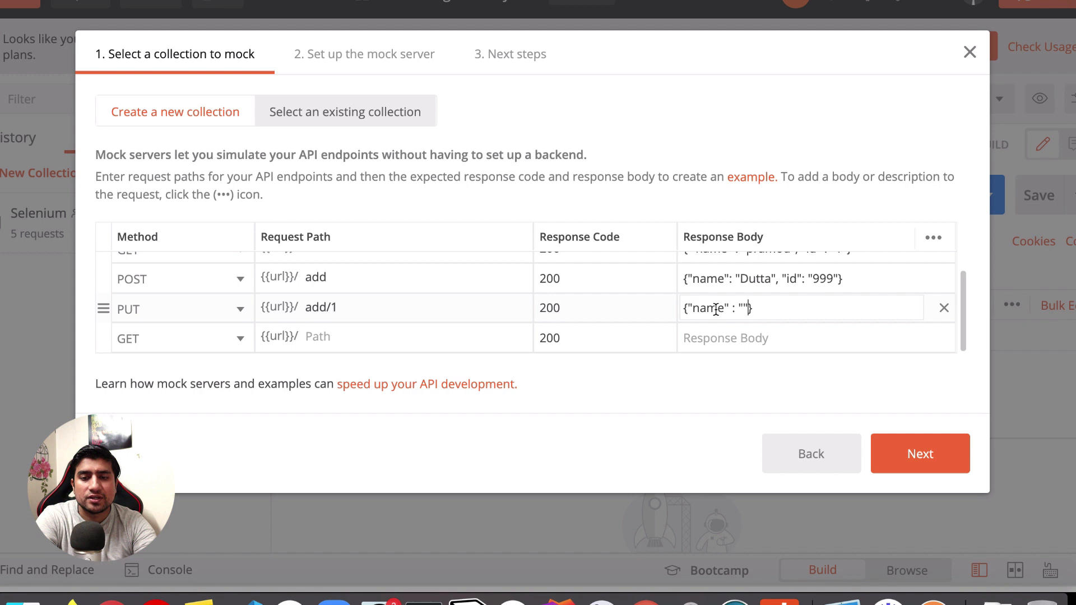
type("Luck")
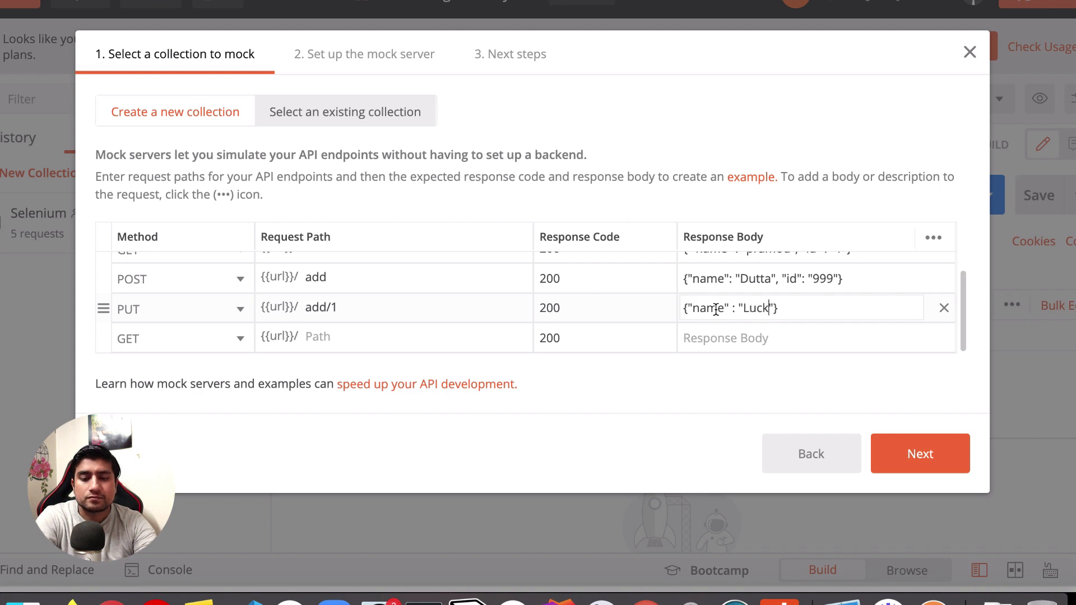
type("u\", \"")
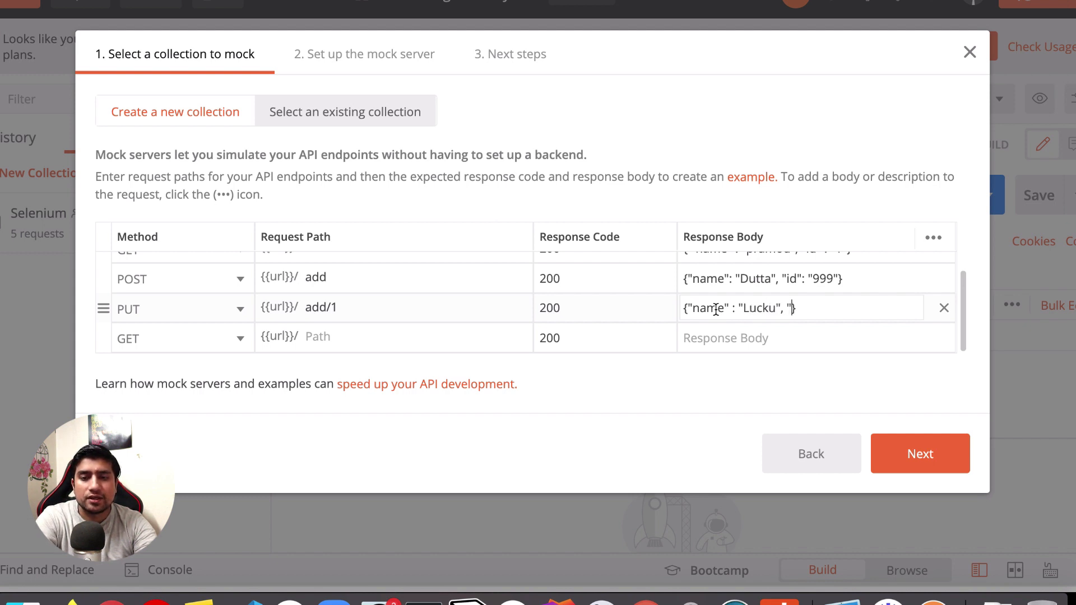
type("id\" : 1")
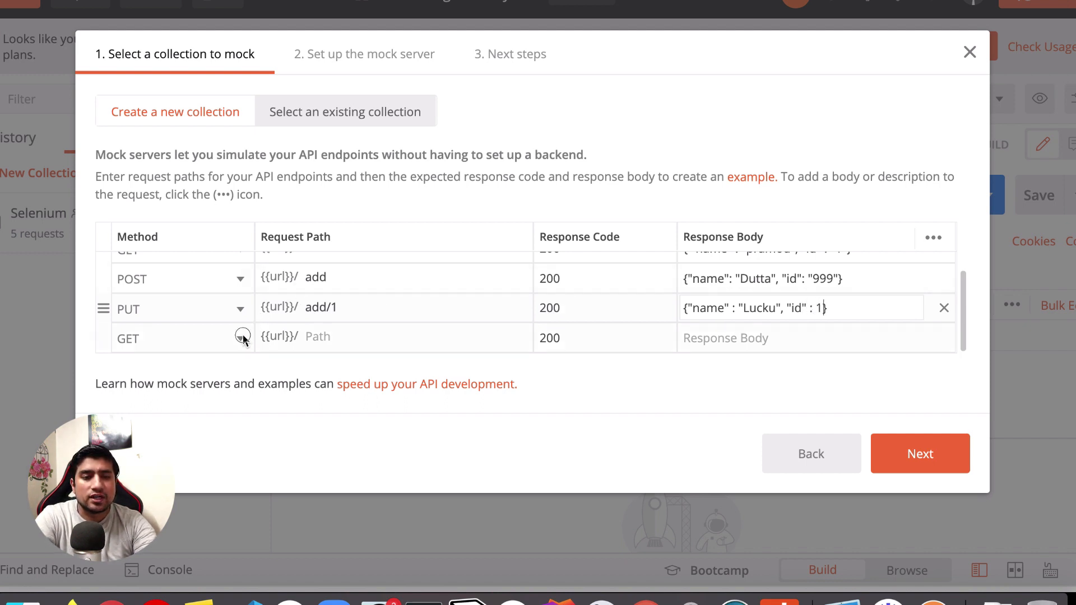
- Add a DELETE request for path 1 with an empty {} body and continue
left_click(241, 336)
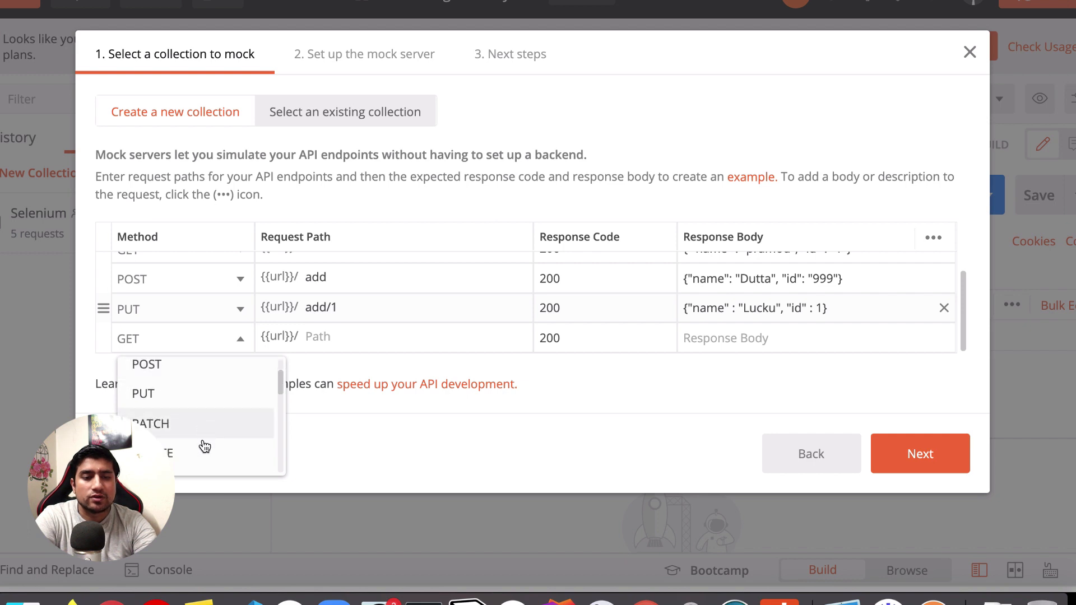
left_click(163, 453)
type("1")
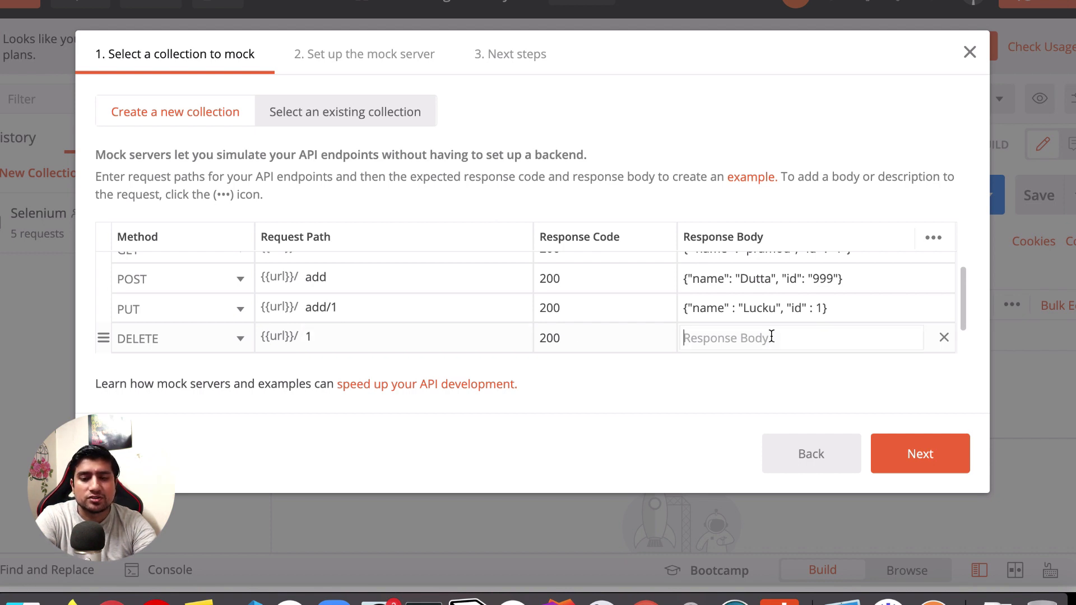
type("{}")
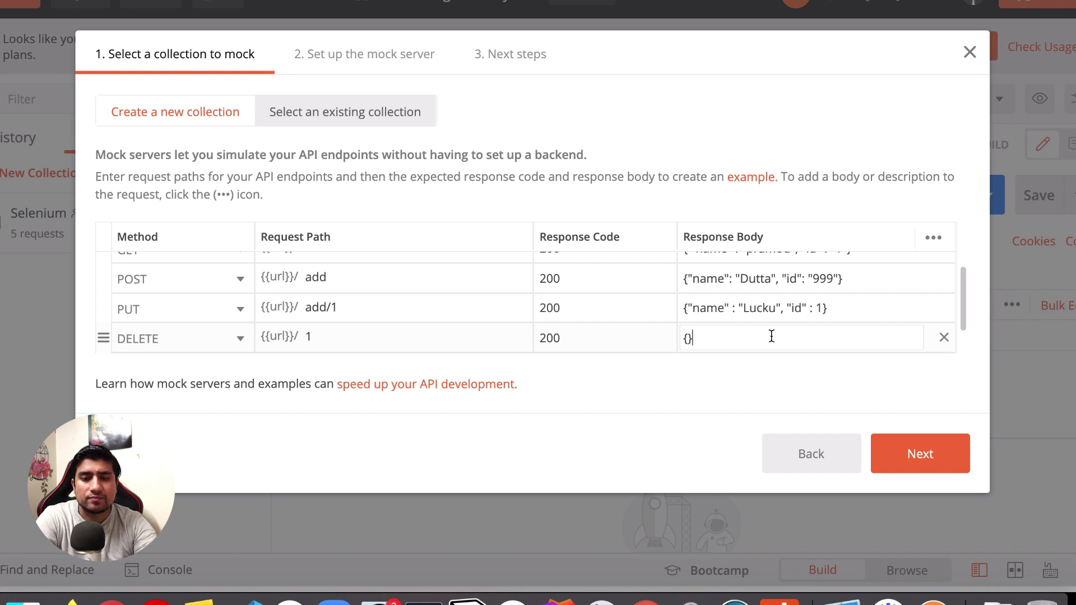
left_click(920, 452)
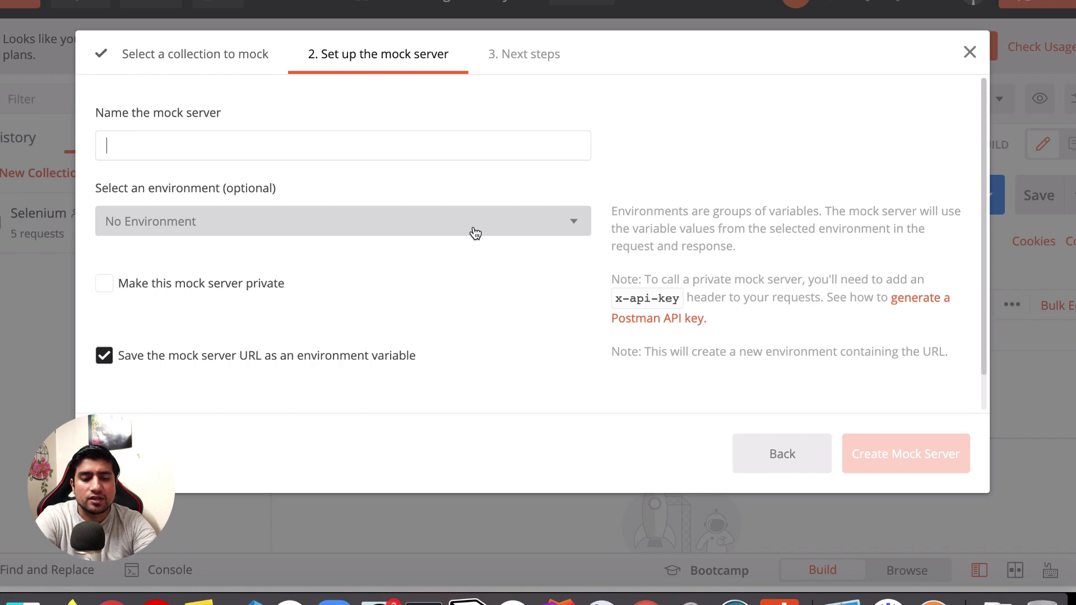
- Name the mock server DummyAPI, create it, and close the wizard
type("D")
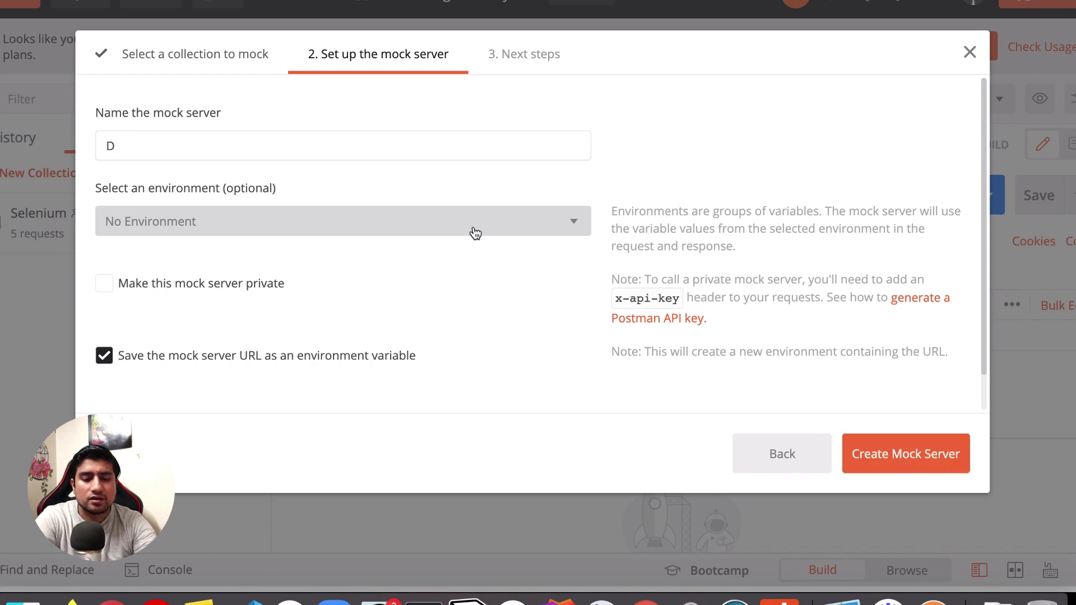
left_click(905, 453)
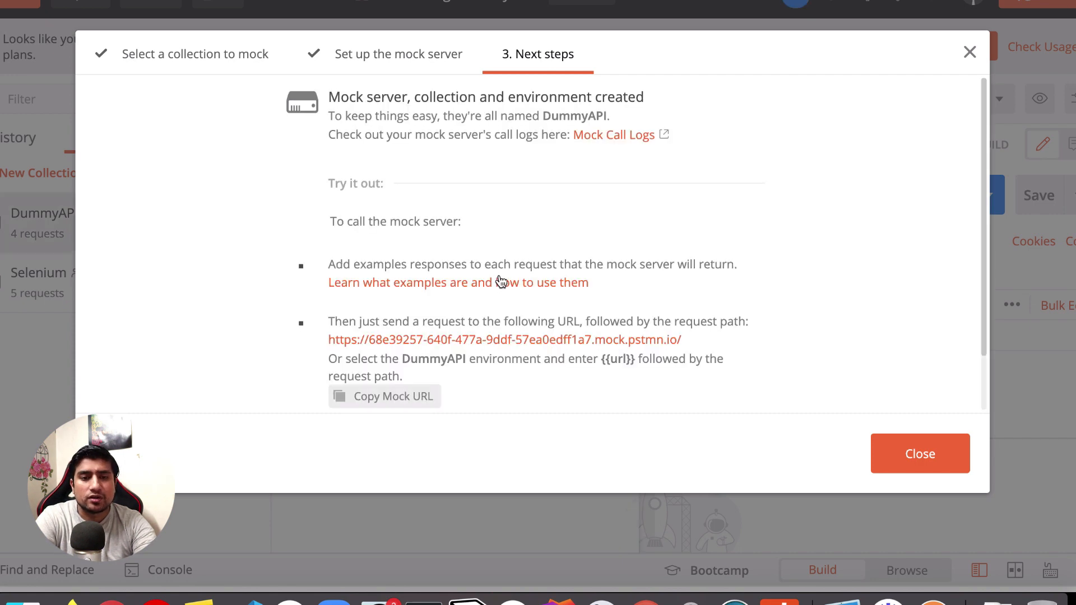
left_click(919, 453)
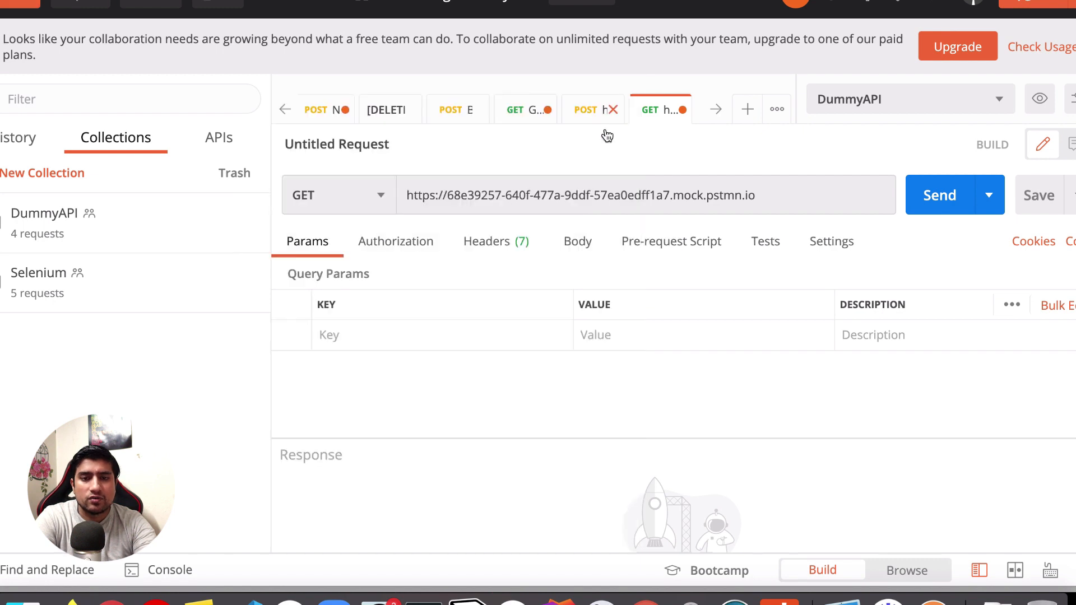
- Test the mock: GET /1 returns pramod, POST /add returns Dutta, id 999
left_click(939, 195)
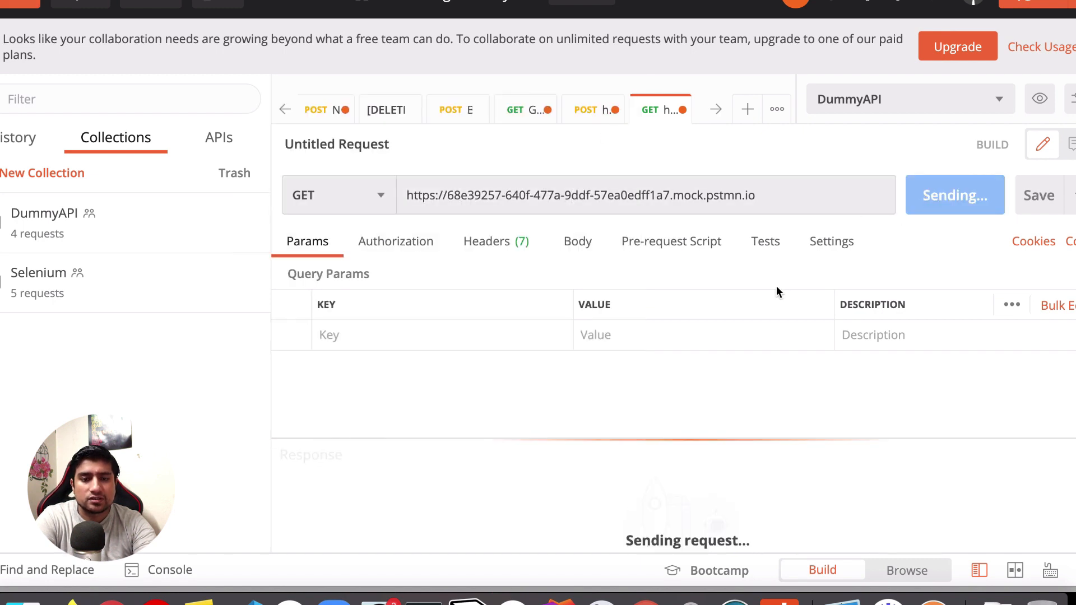
left_click(954, 195)
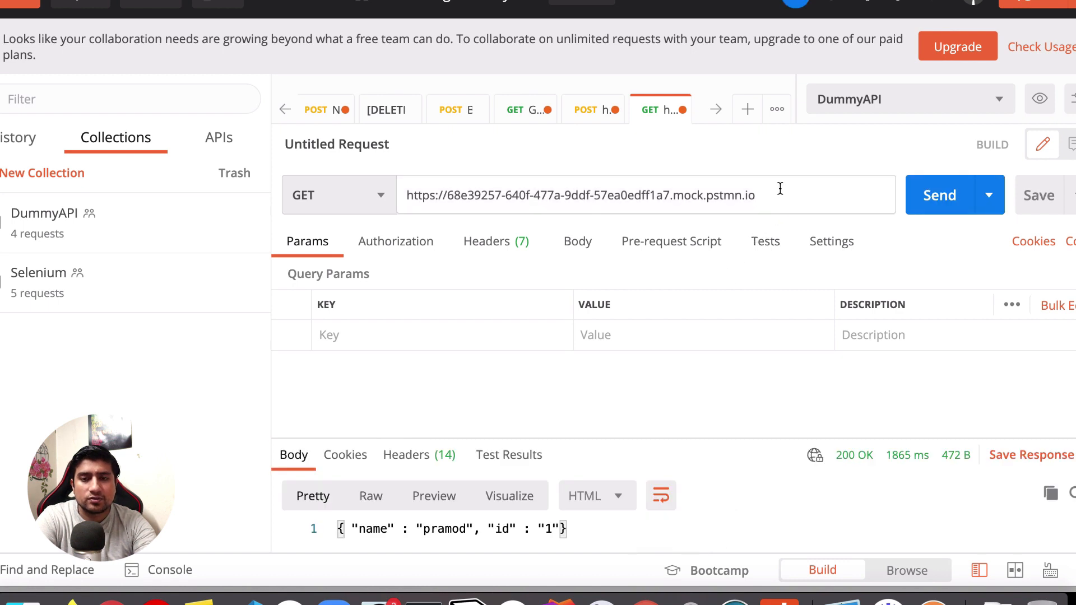
left_click(939, 195)
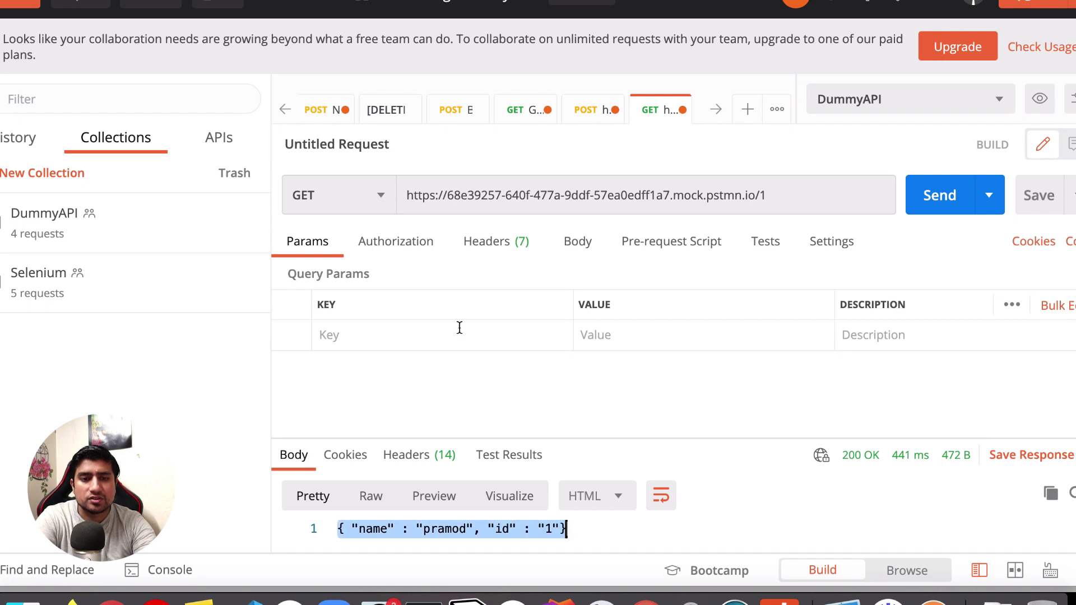
left_click(660, 110)
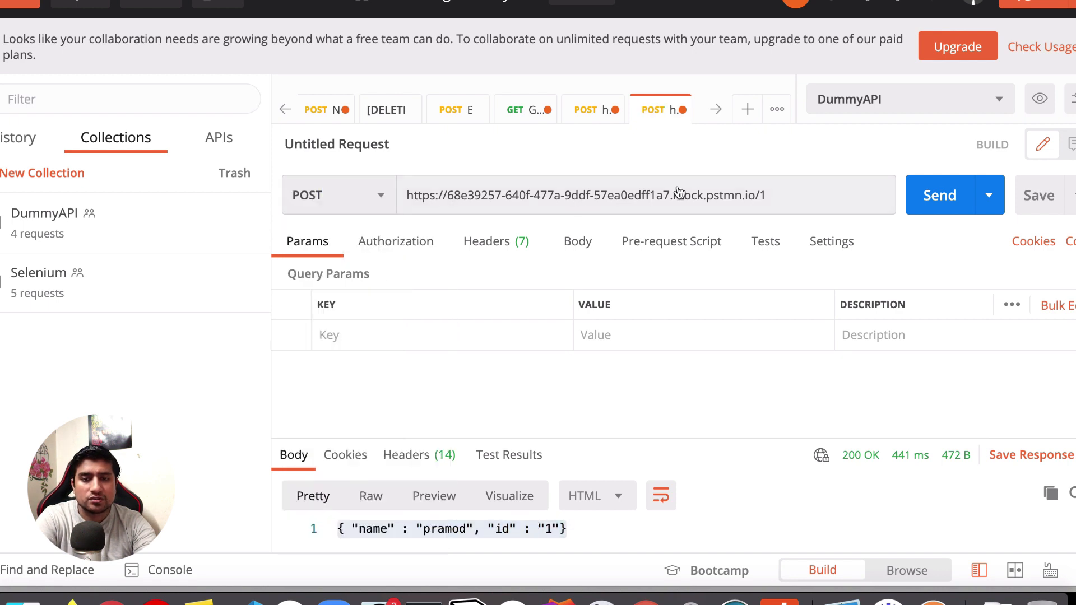
type("add")
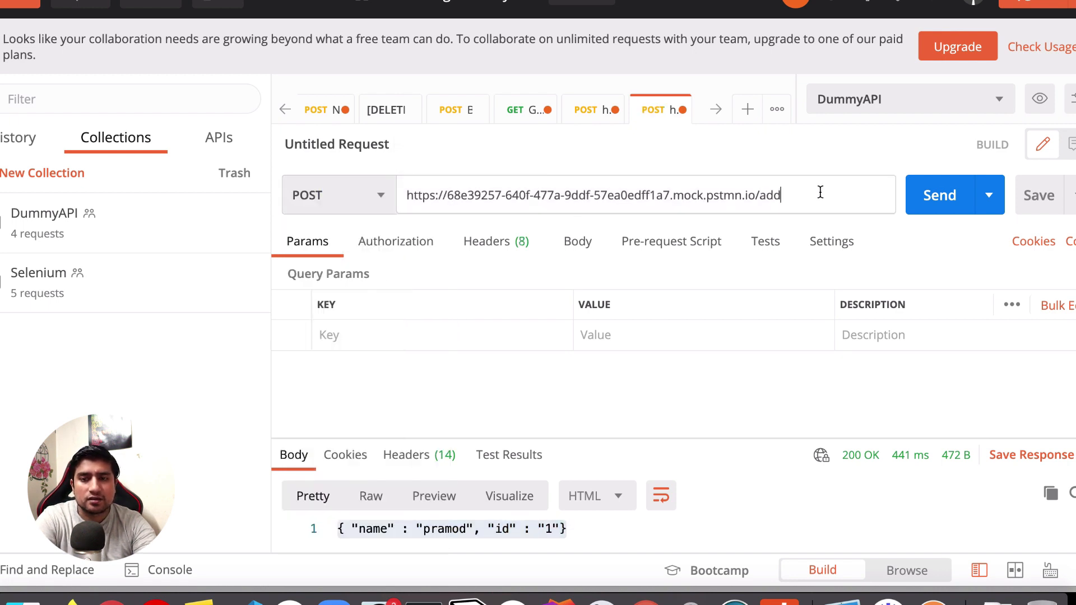
left_click(939, 195)
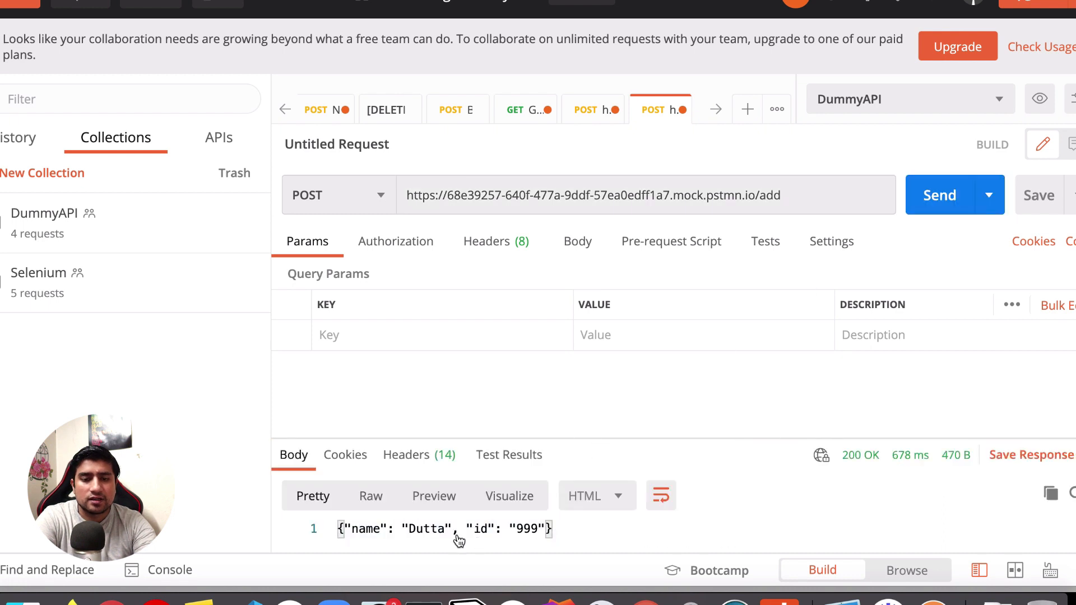